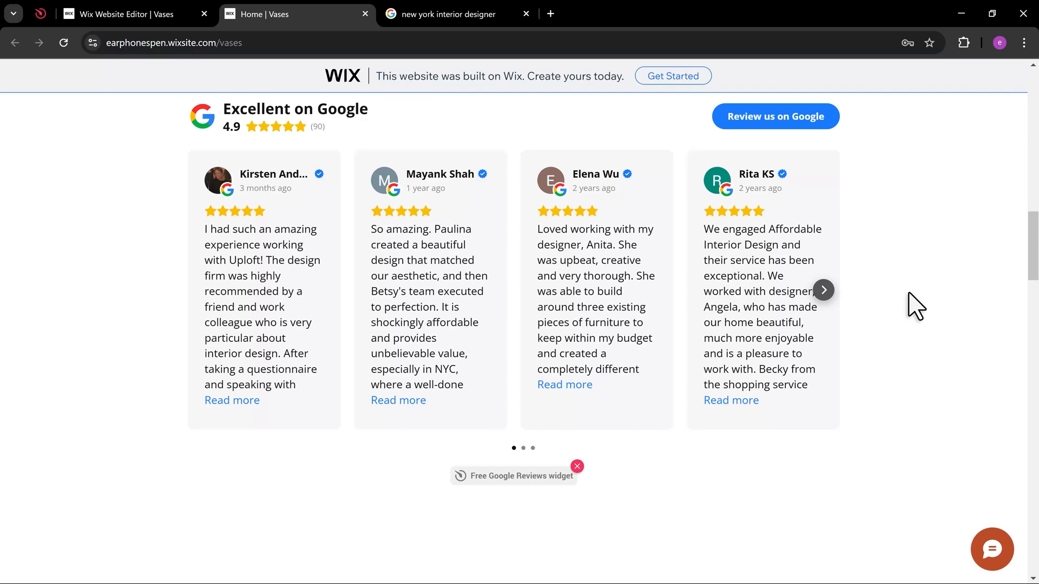
# Step: Return from the live site's reviews to the Wix Website Editor
pyautogui.scroll(3)
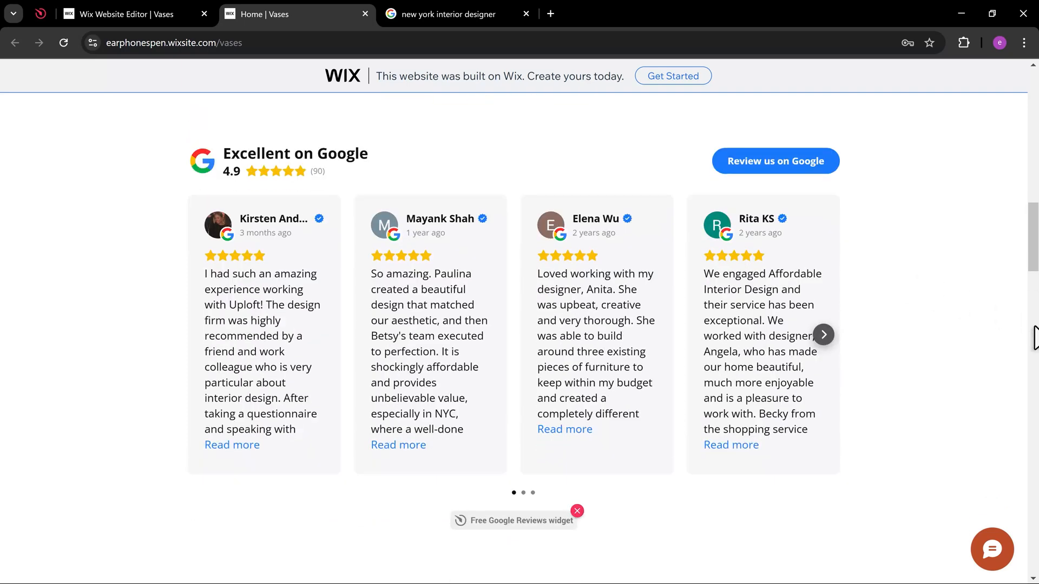
pyautogui.click(124, 14)
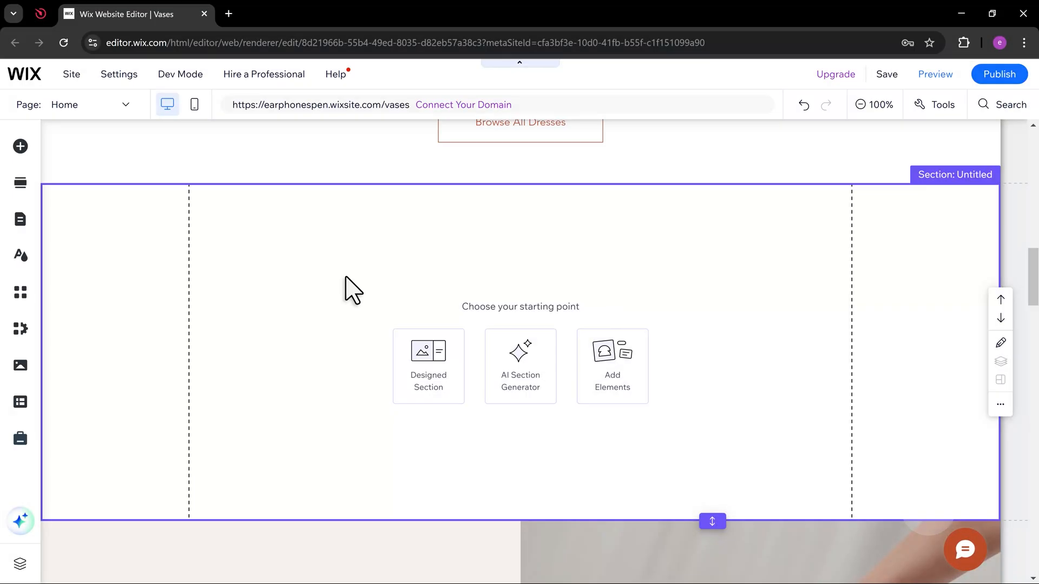
pyautogui.moveTo(170, 208)
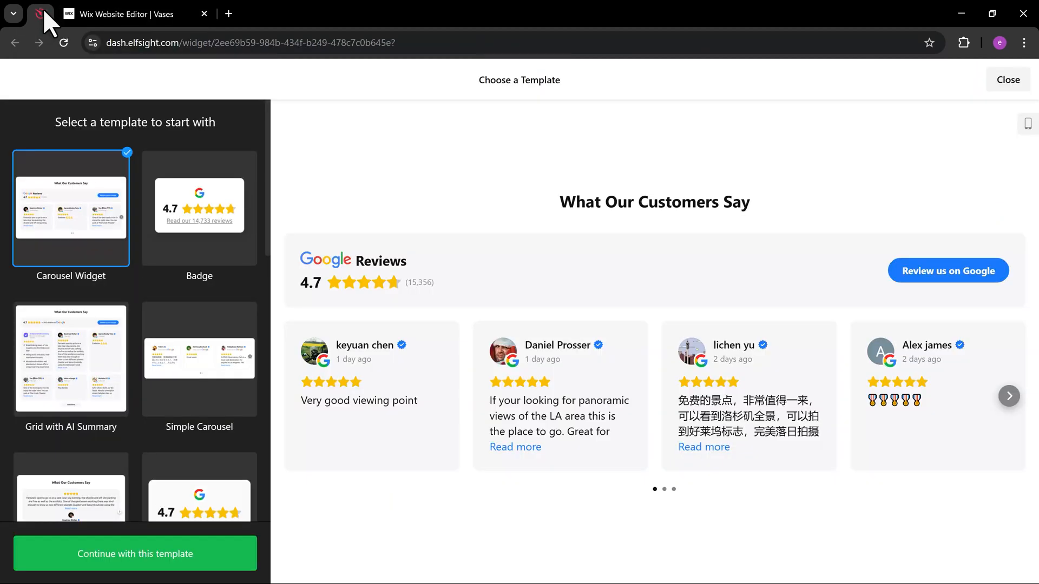
pyautogui.moveTo(240, 151)
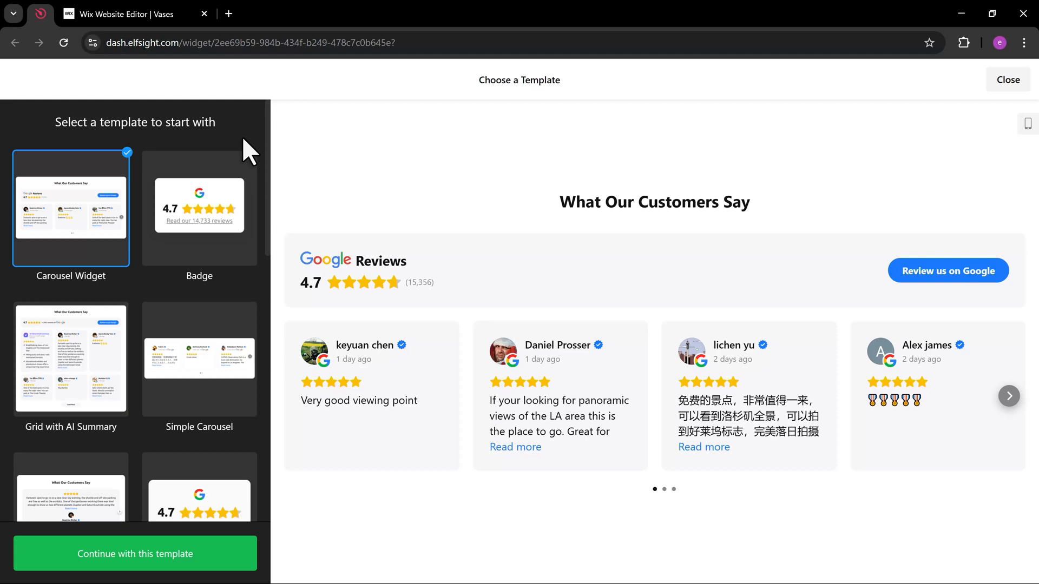
pyautogui.moveTo(185, 241)
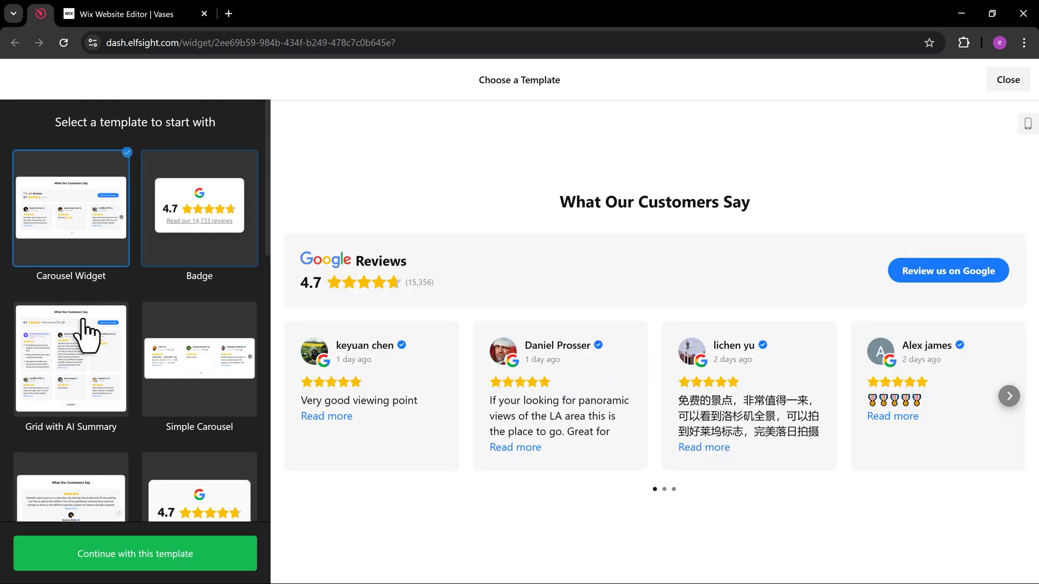
# Step: Preview the Carousel with Photos, Carousel with AI Summary, Dark Carousel and List templates
pyautogui.click(71, 358)
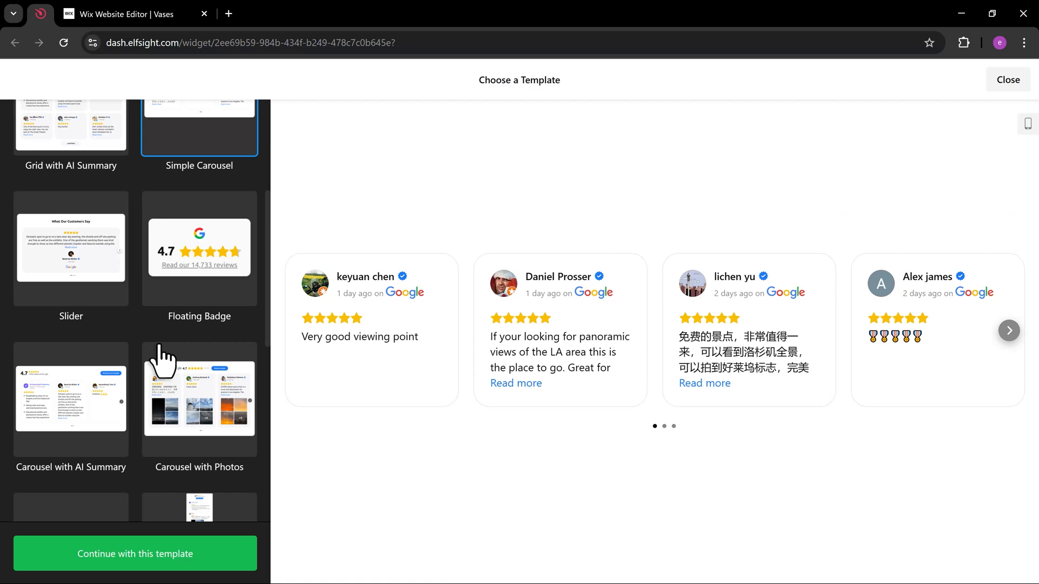
pyautogui.click(199, 390)
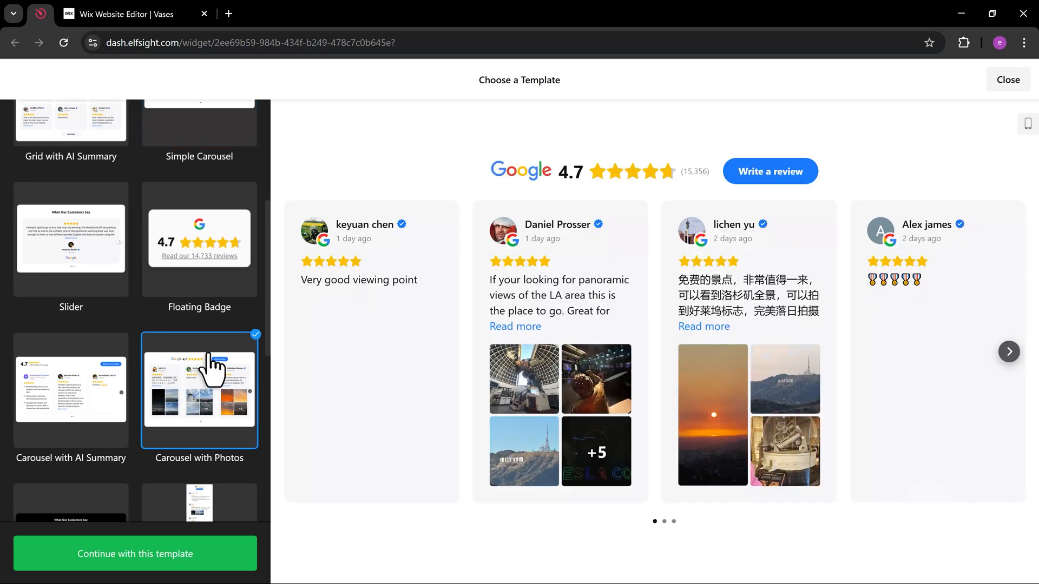
pyautogui.click(70, 390)
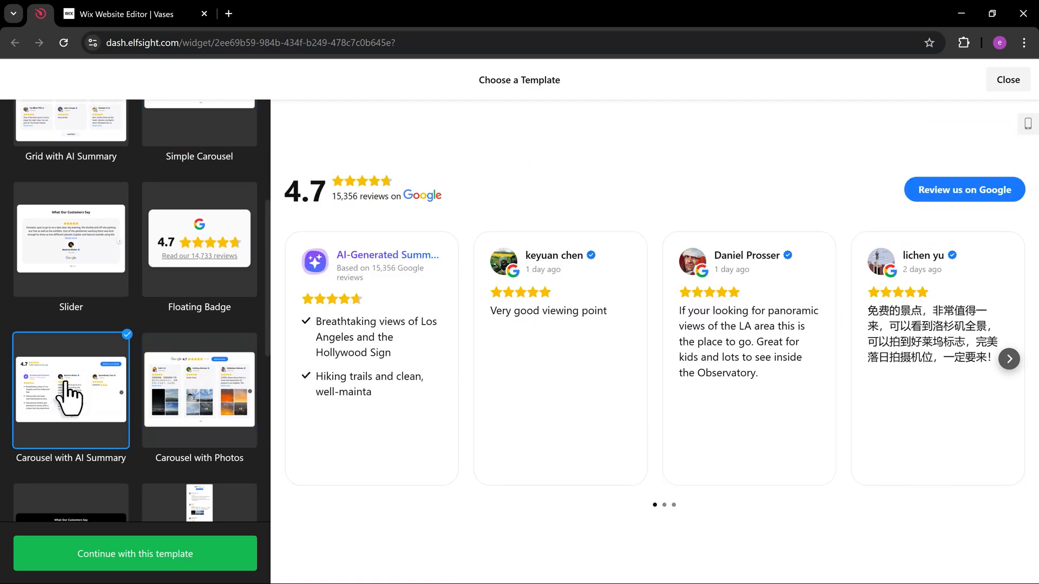
pyautogui.scroll(-3)
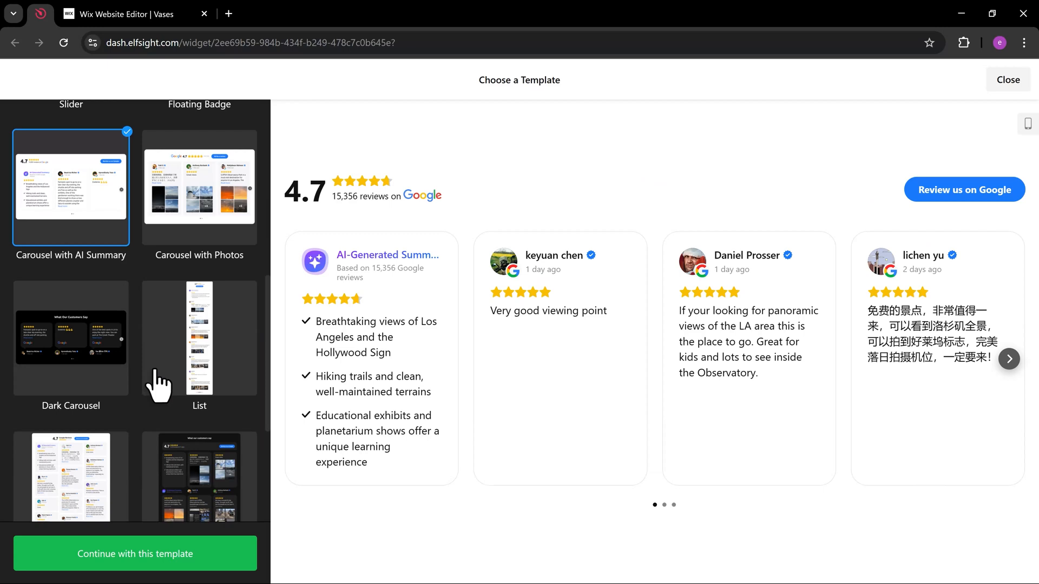
pyautogui.click(70, 337)
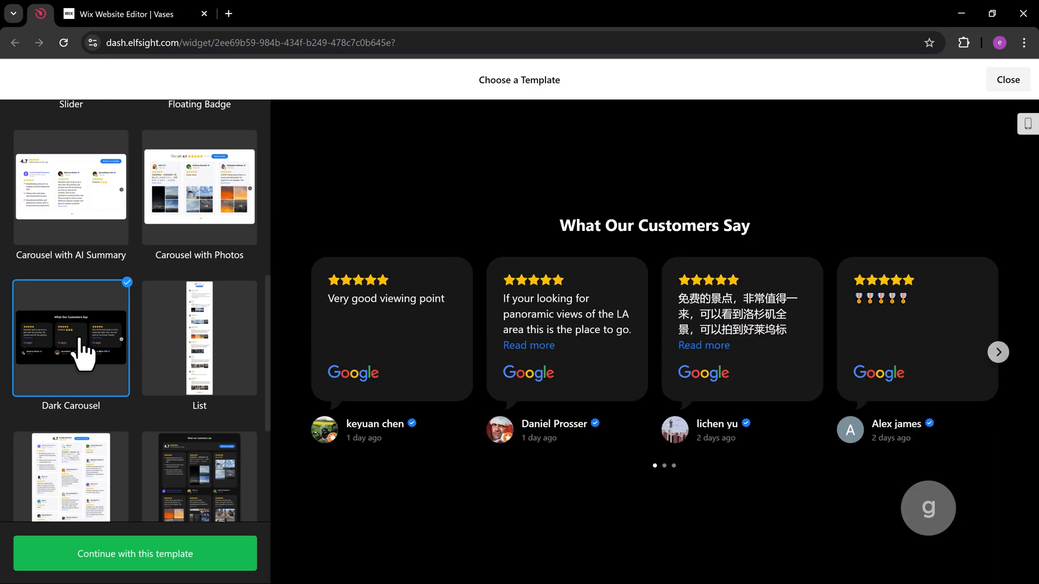
pyautogui.moveTo(212, 348)
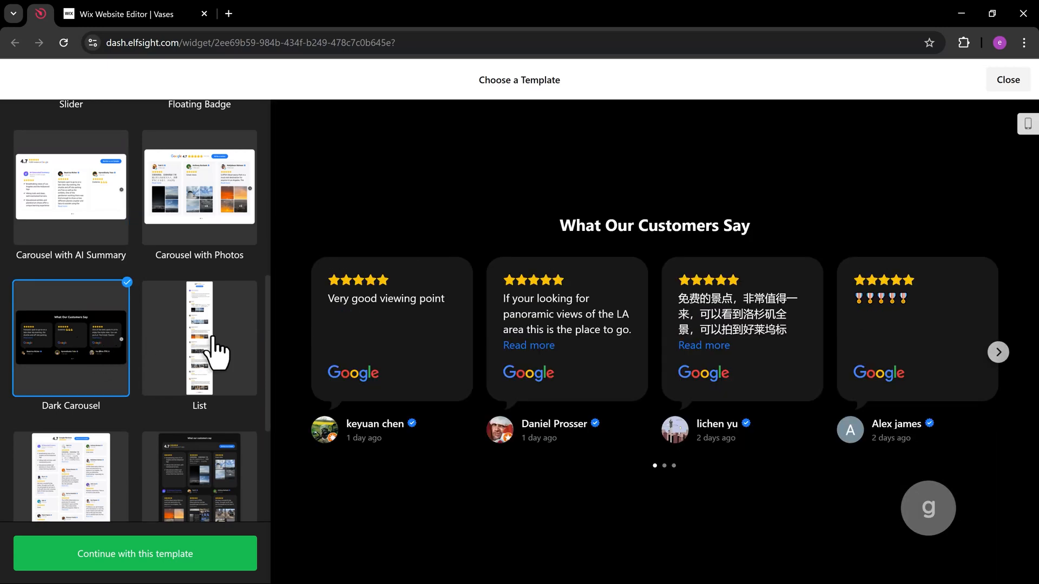
pyautogui.click(199, 338)
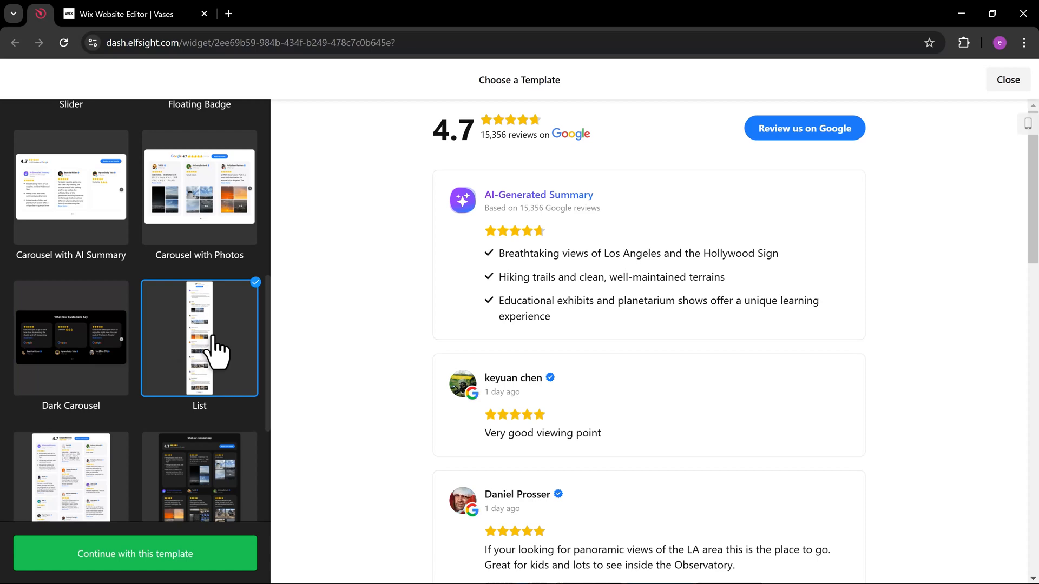
# Step: Preview Review Wall, Dark Grid with AI Summary and Sidebar Widget, then settle on Carousel with Photos
pyautogui.click(70, 352)
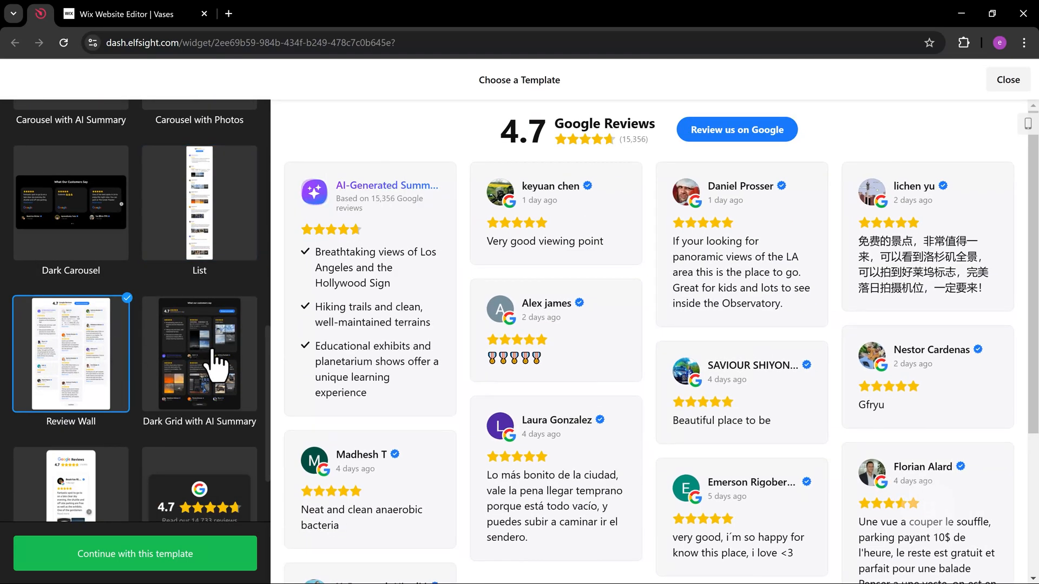
pyautogui.click(199, 353)
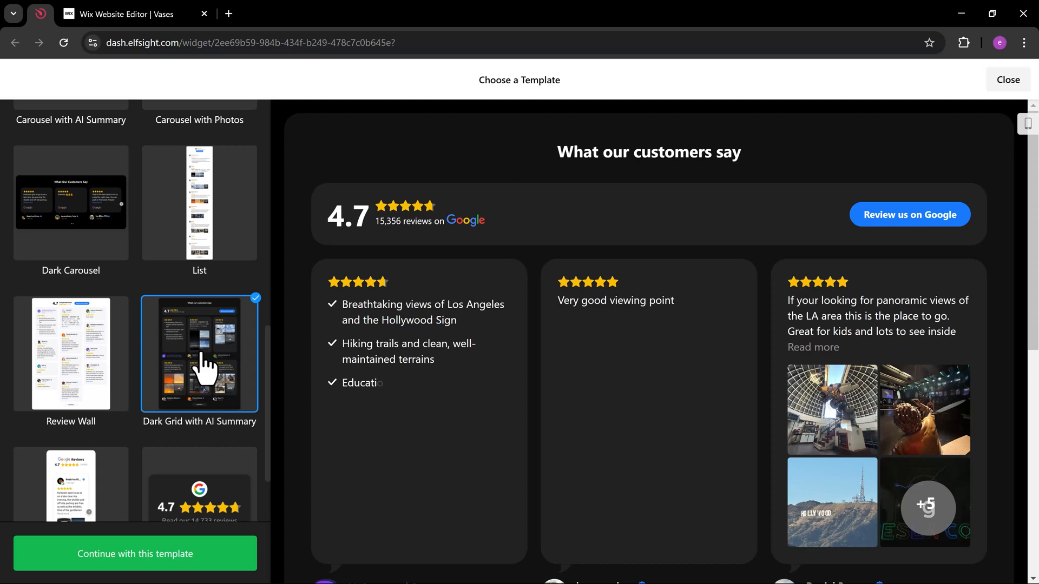
pyautogui.scroll(-3)
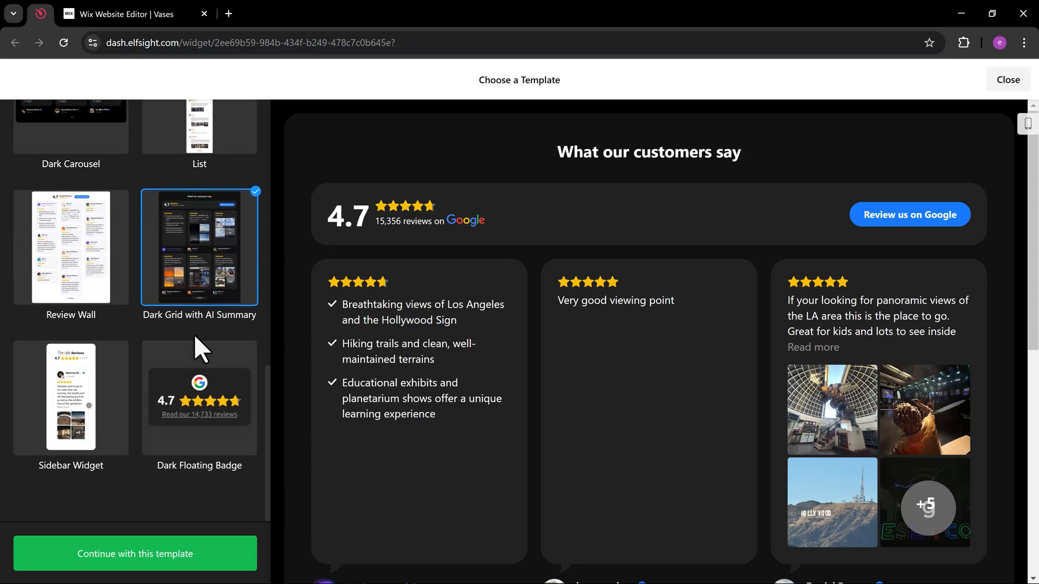
pyautogui.click(71, 397)
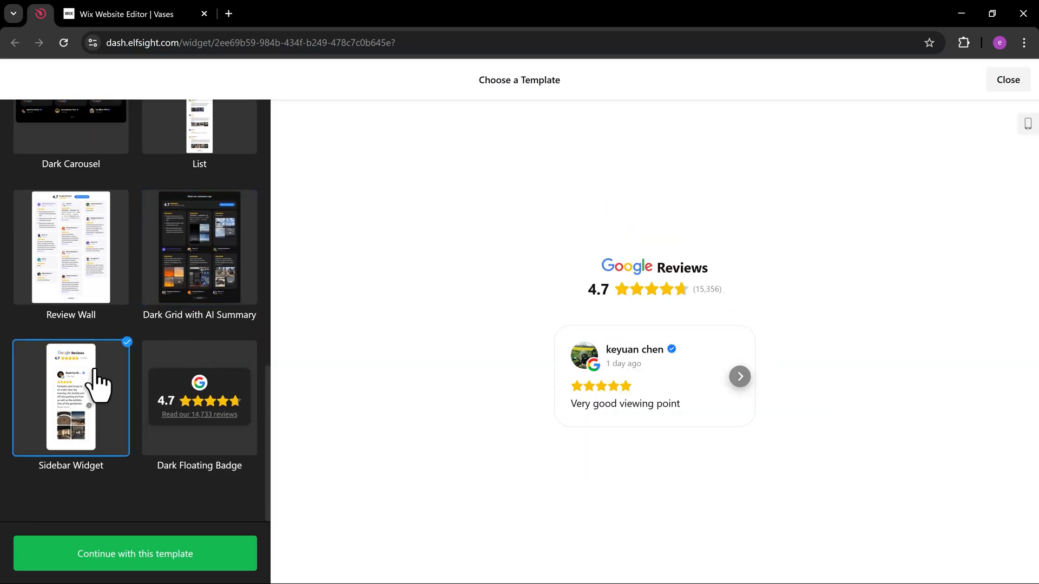
pyautogui.scroll(-3)
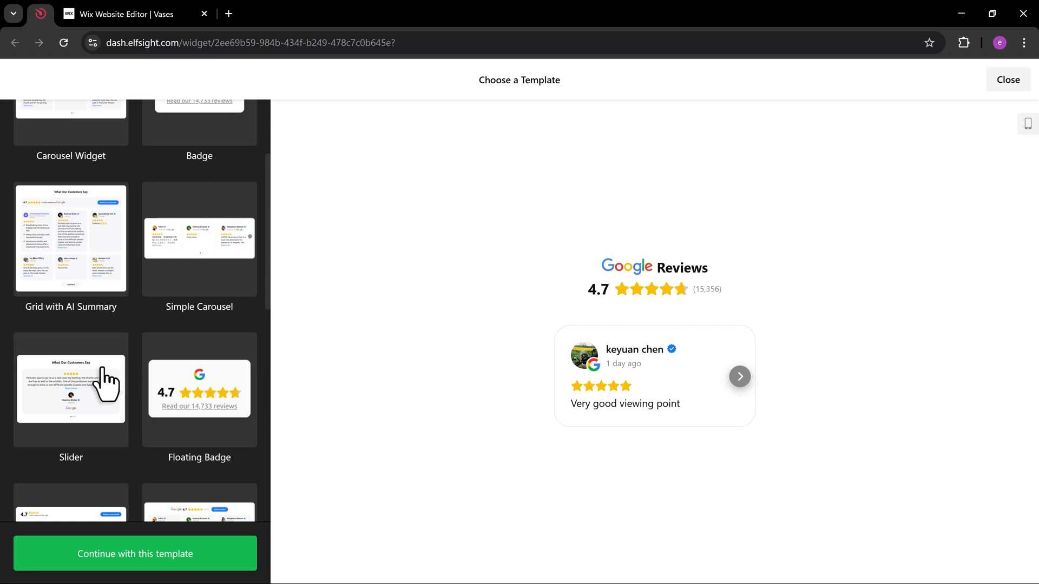
pyautogui.click(199, 258)
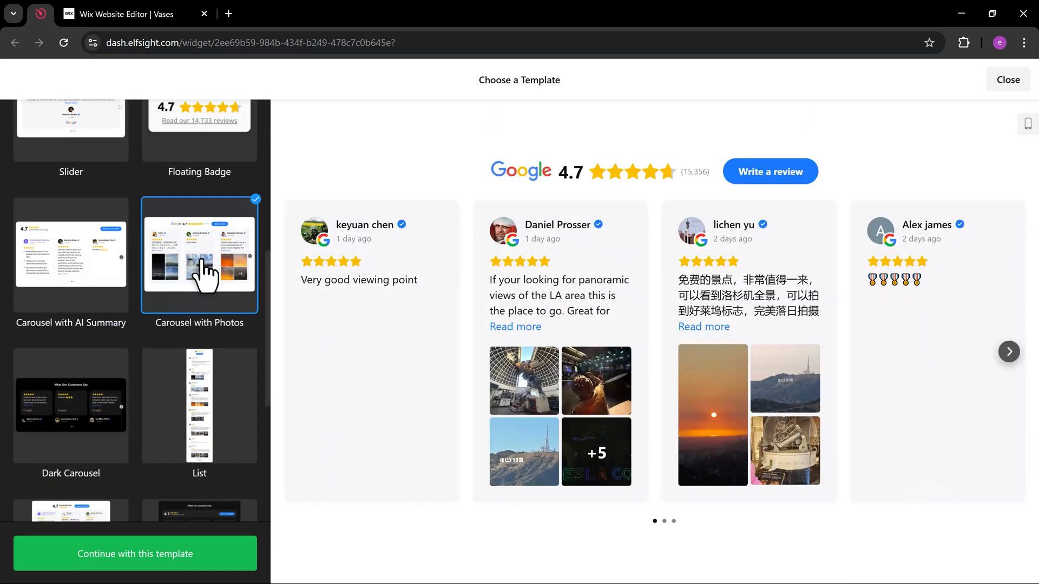
pyautogui.moveTo(627, 349)
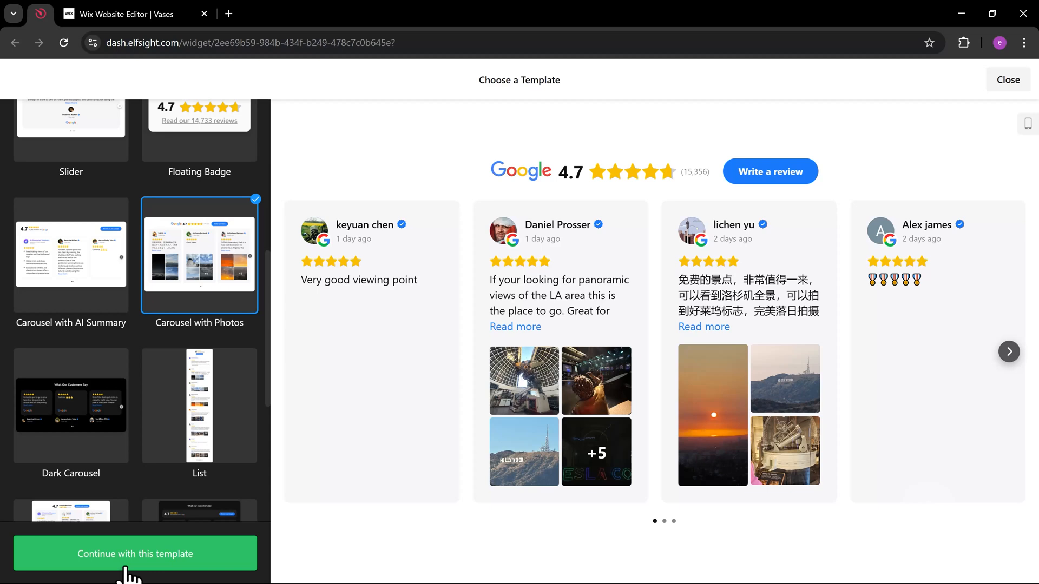
# Step: Create the widget from the Carousel with Photos template
pyautogui.click(134, 554)
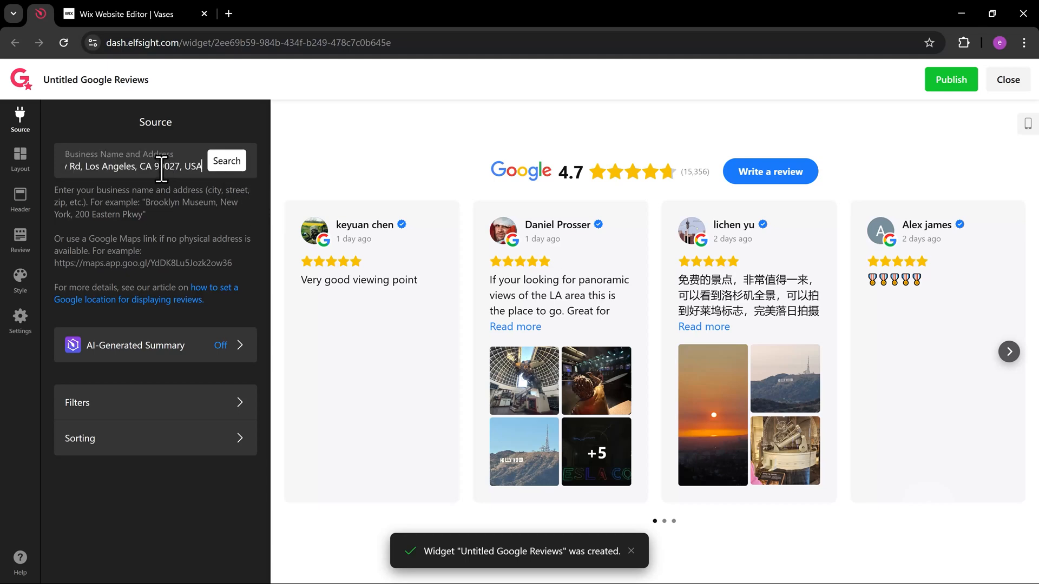
# Step: Search Google for New York interior designers and copy the Affordable Interior Design by Uploft name
pyautogui.click(389, 13)
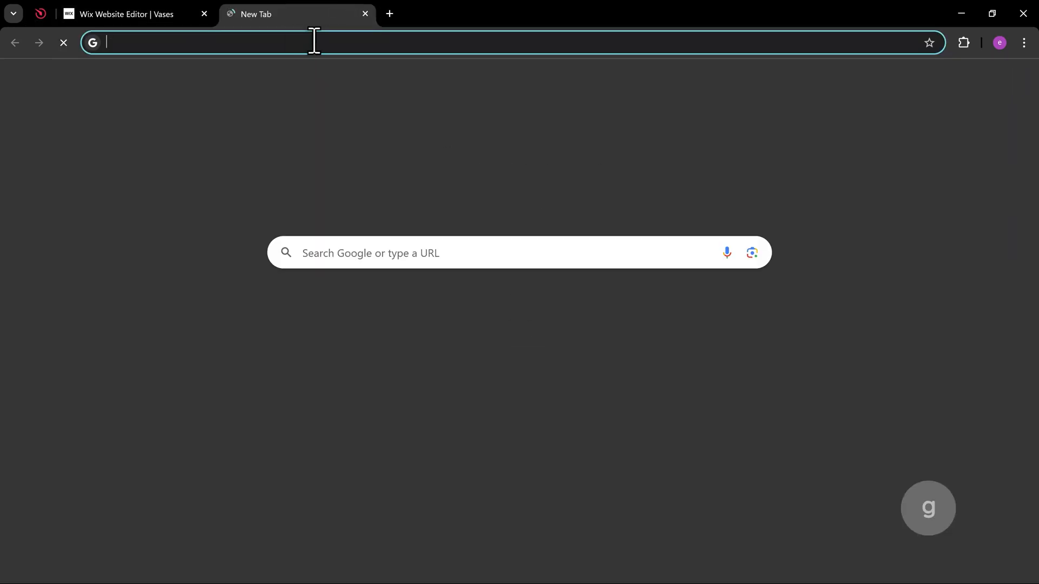
pyautogui.write('new york inter')
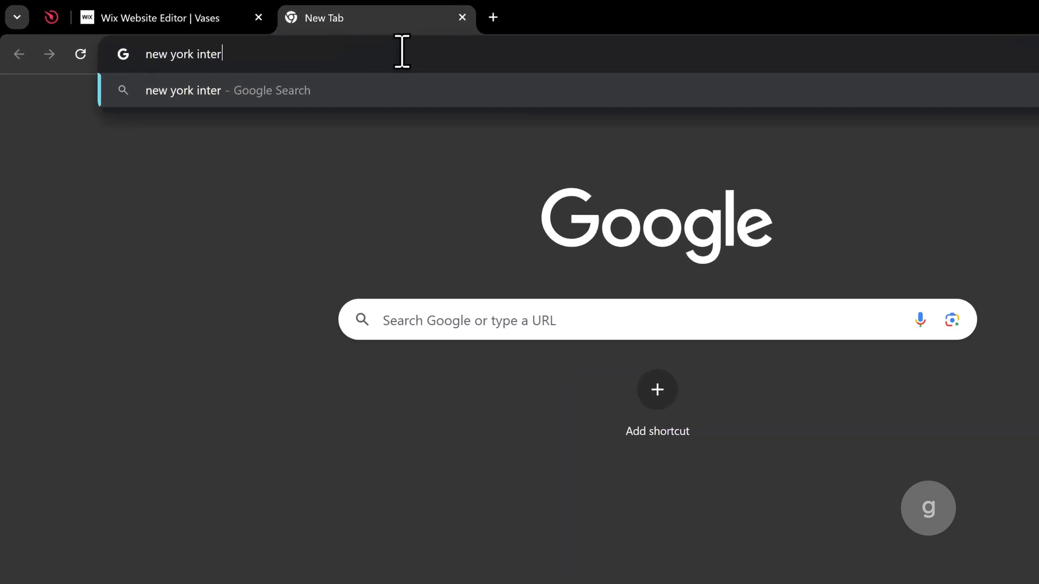
pyautogui.write('ior designer')
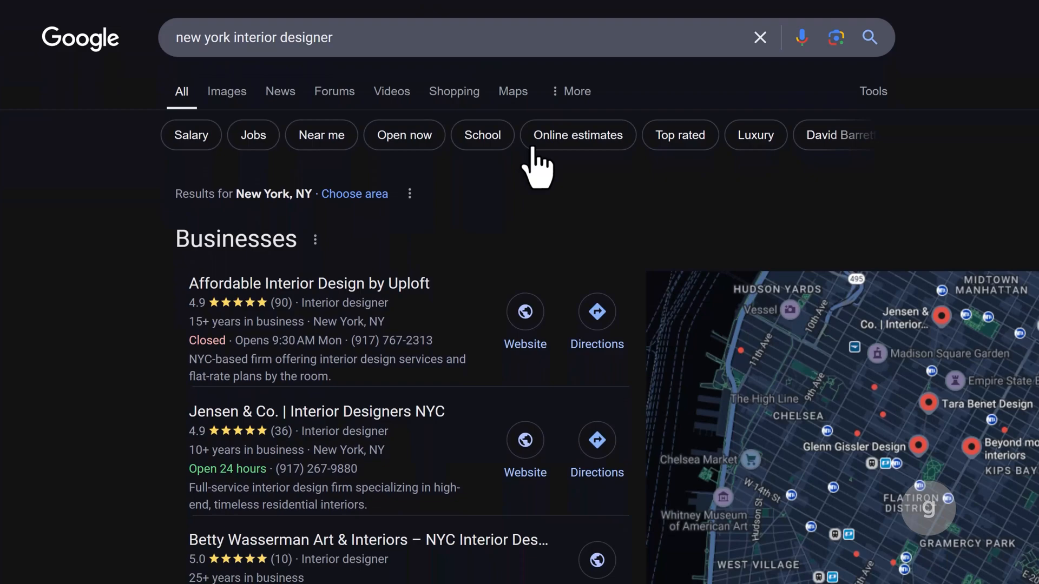
pyautogui.click(309, 282)
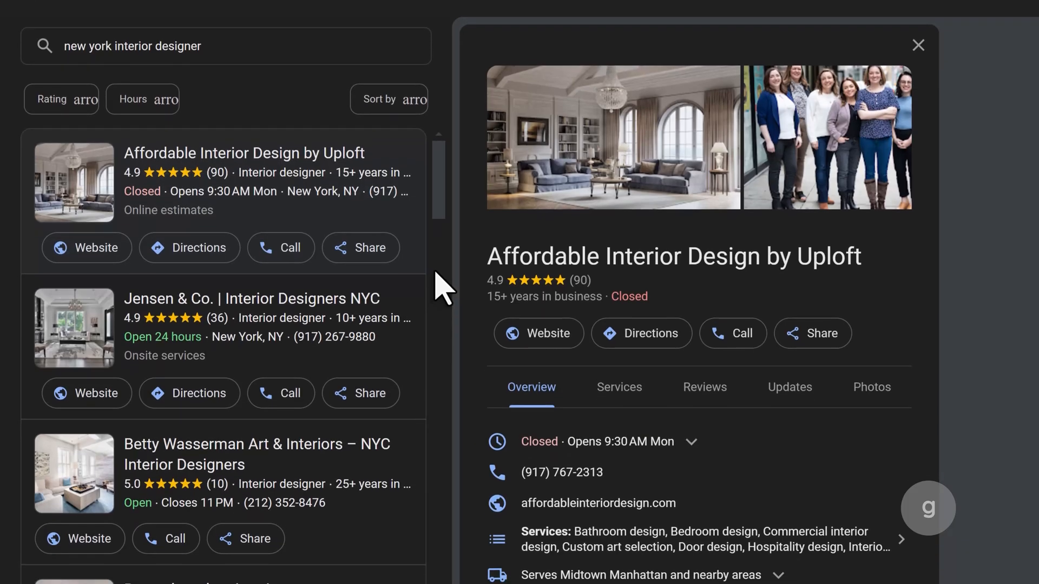
pyautogui.doubleClick(725, 249)
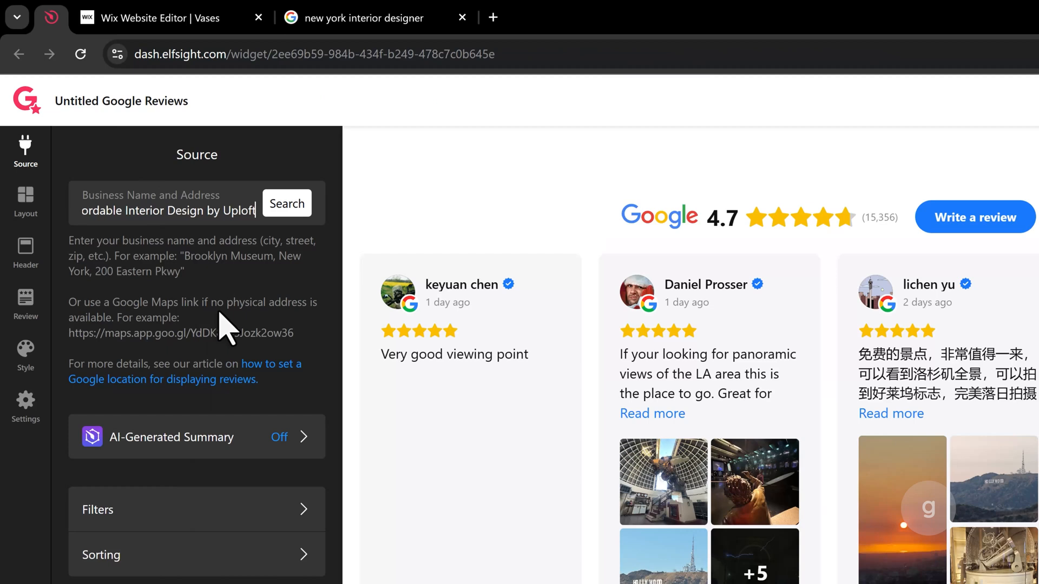
# Step: Set the widget source to Affordable Interior Design by Uploft on Cornelia St
pyautogui.click(286, 202)
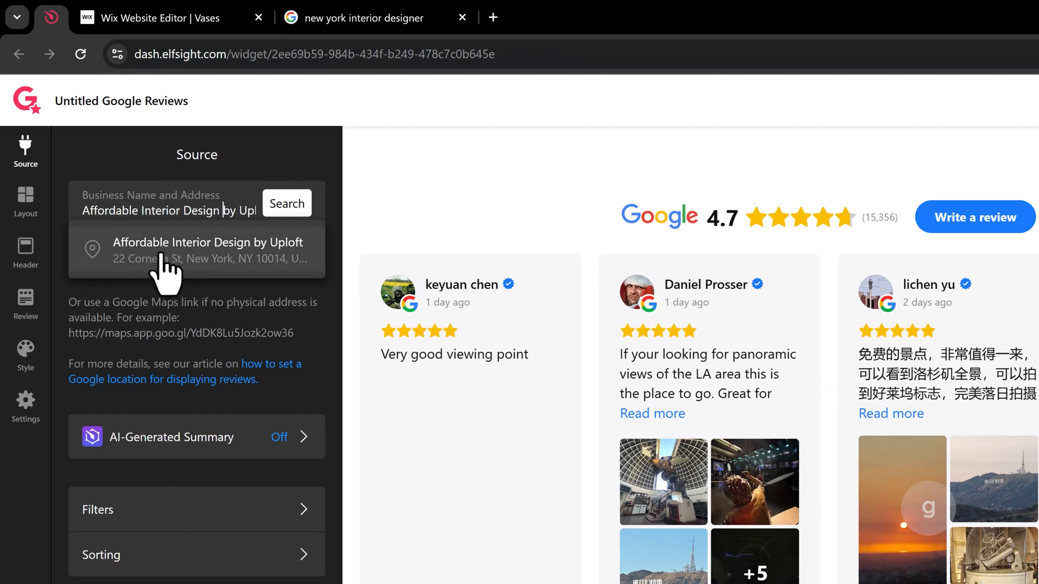
pyautogui.click(207, 250)
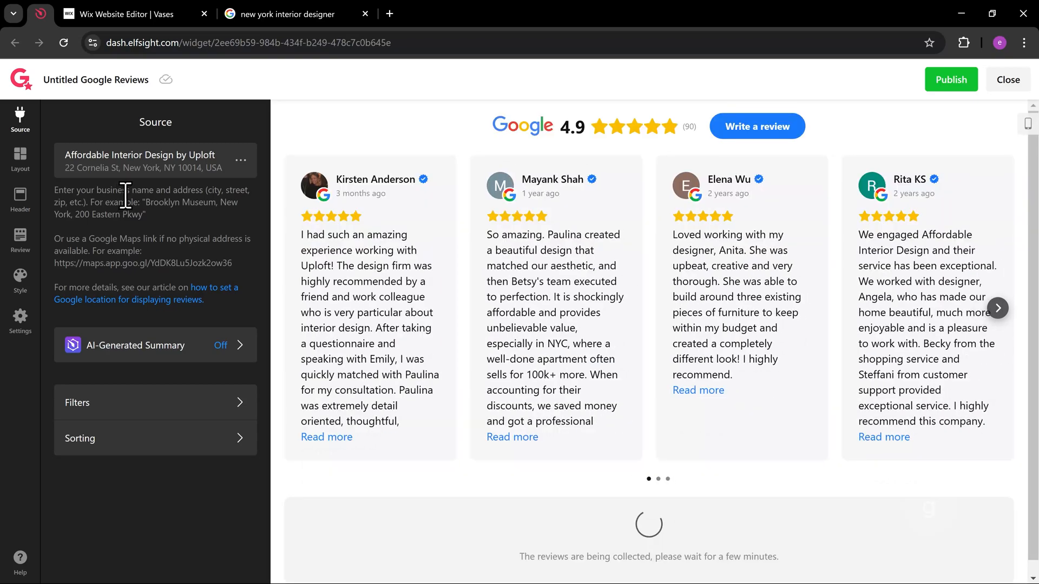
# Step: Filter reviews to a minimum rating of 4 stars
pyautogui.click(77, 402)
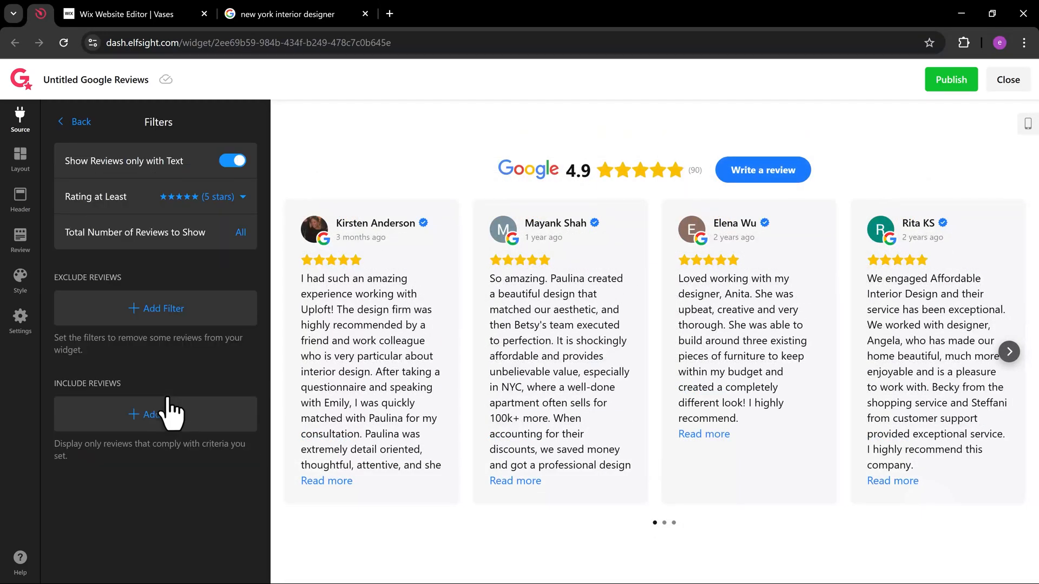
pyautogui.click(228, 195)
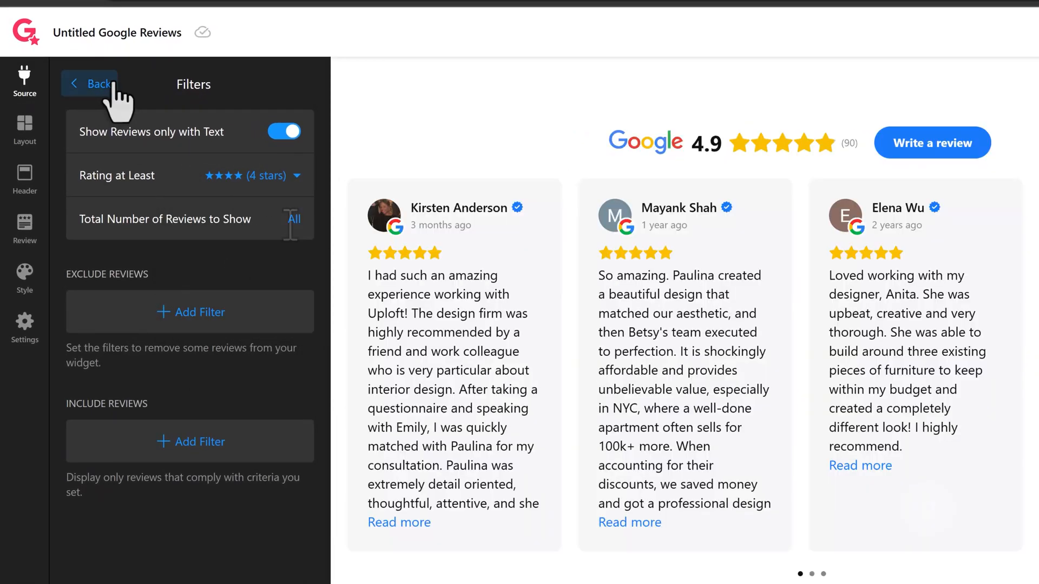
pyautogui.click(90, 84)
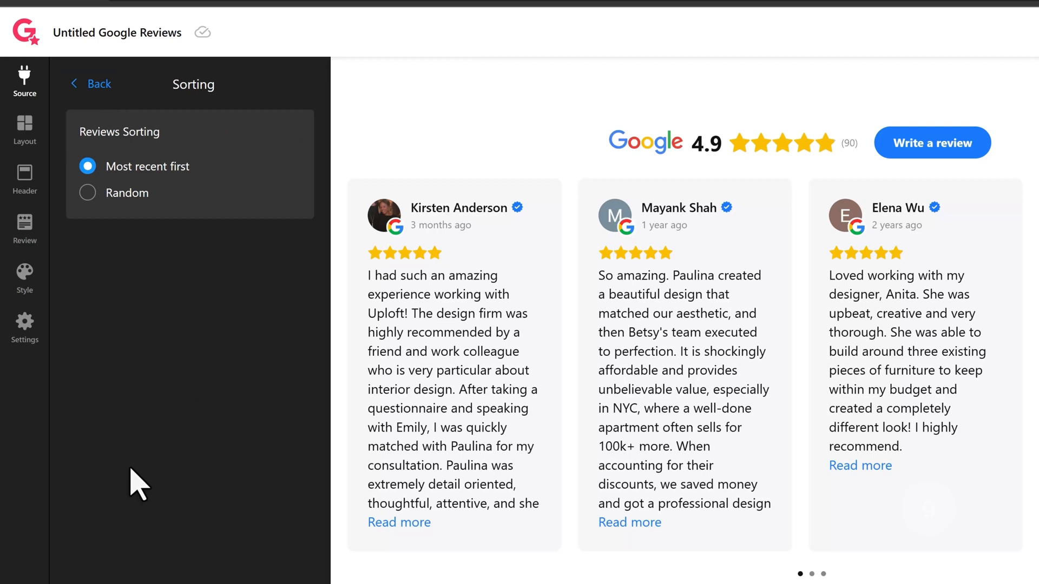
pyautogui.moveTo(246, 179)
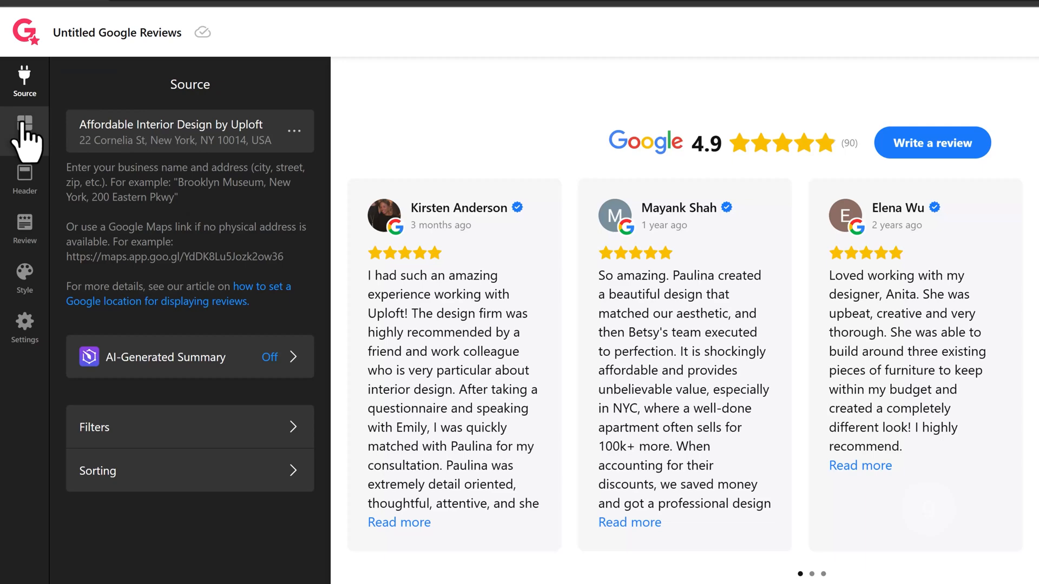
# Step: Preview Grid, List, Masonry, Badge, Floating Badge and Slider layouts, then keep Carousel
pyautogui.click(25, 128)
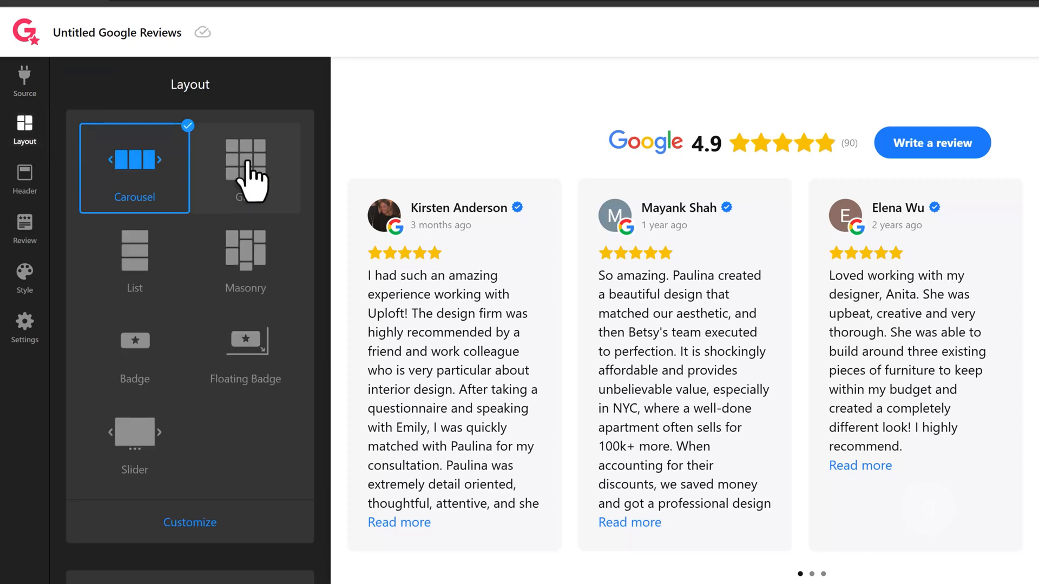
pyautogui.click(245, 166)
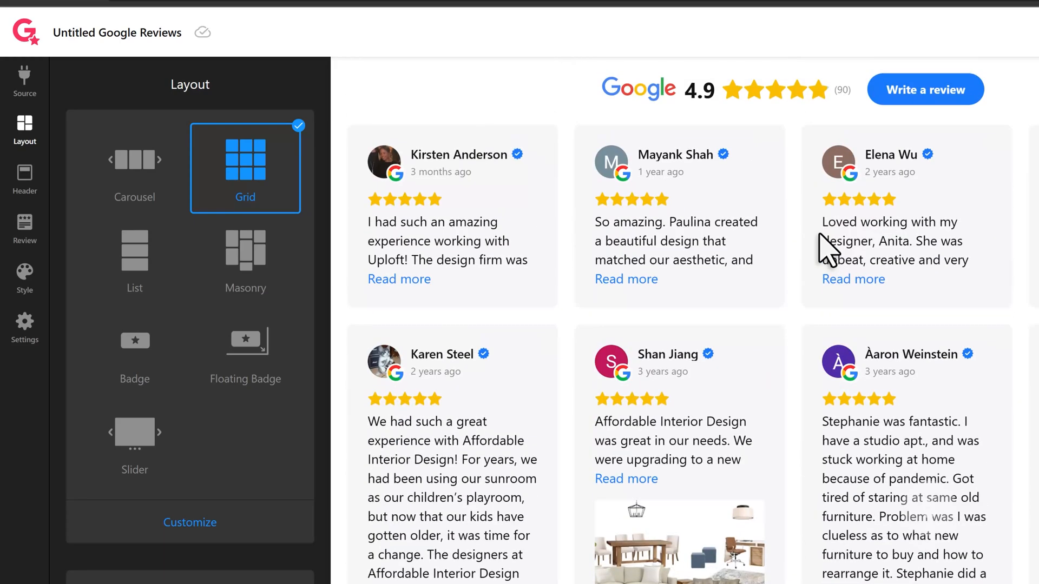
pyautogui.click(134, 258)
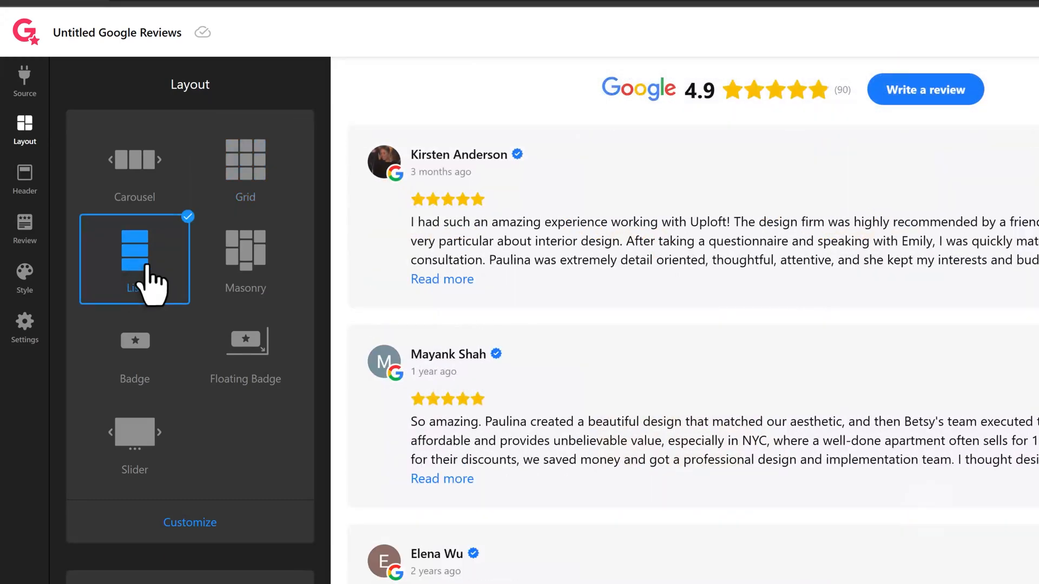
pyautogui.click(245, 252)
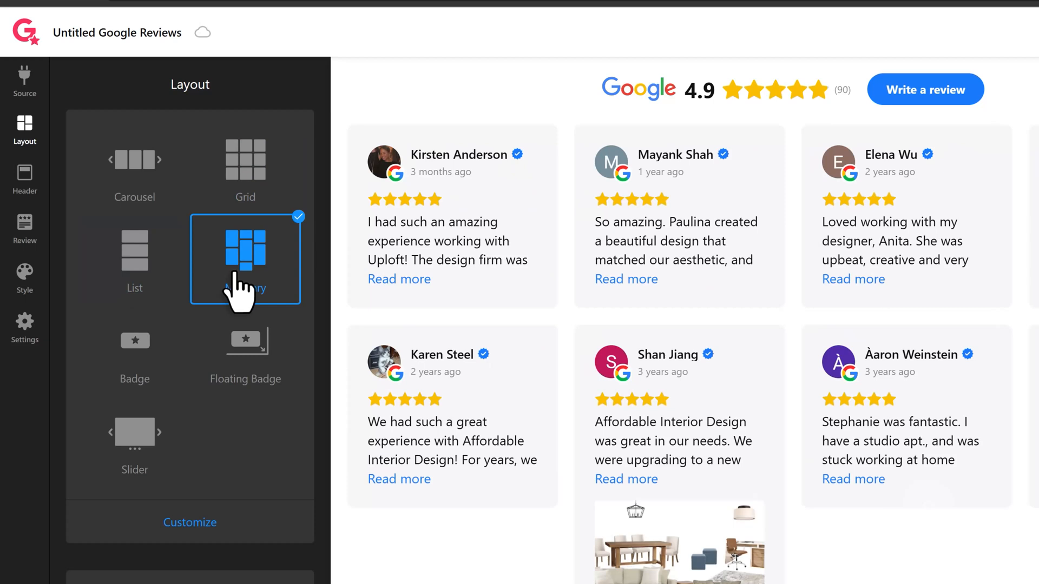
pyautogui.click(134, 340)
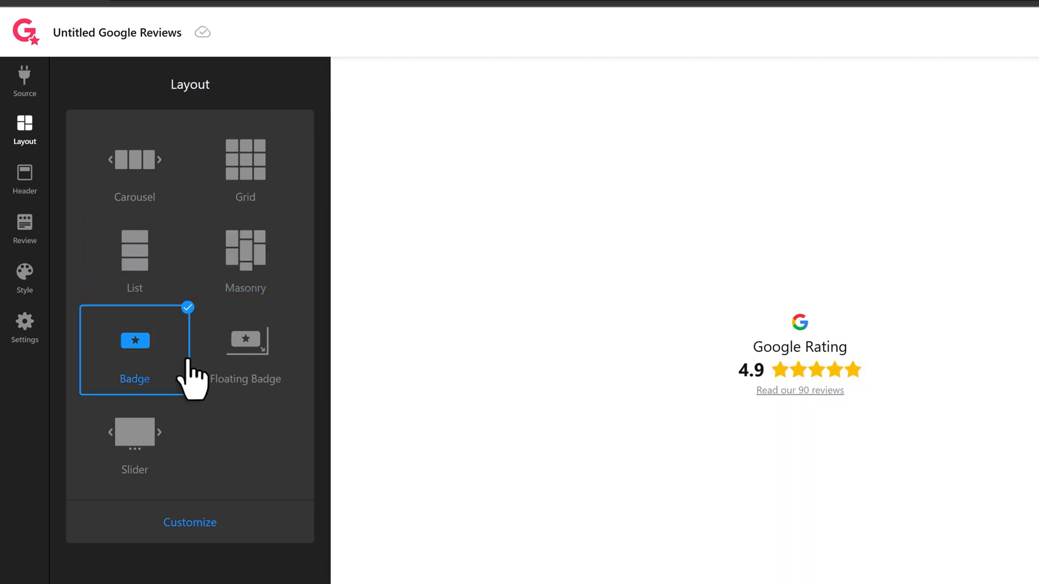
pyautogui.click(245, 341)
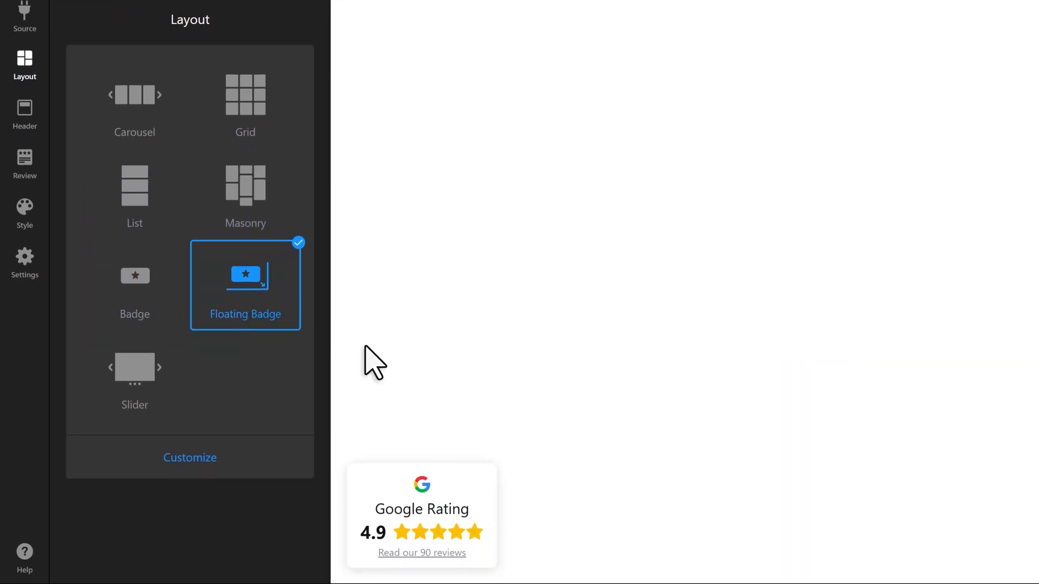
pyautogui.click(134, 367)
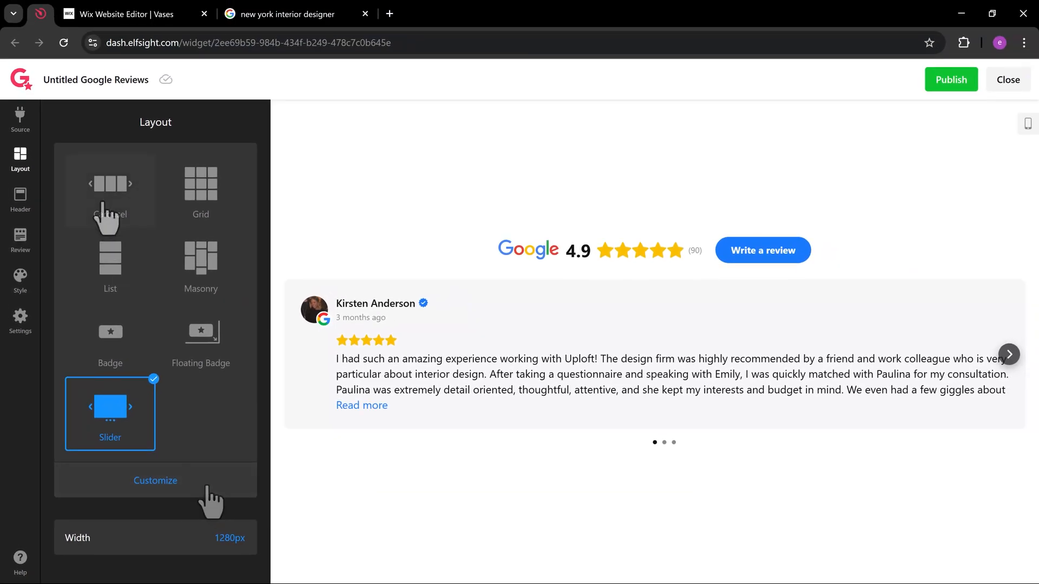
pyautogui.click(109, 184)
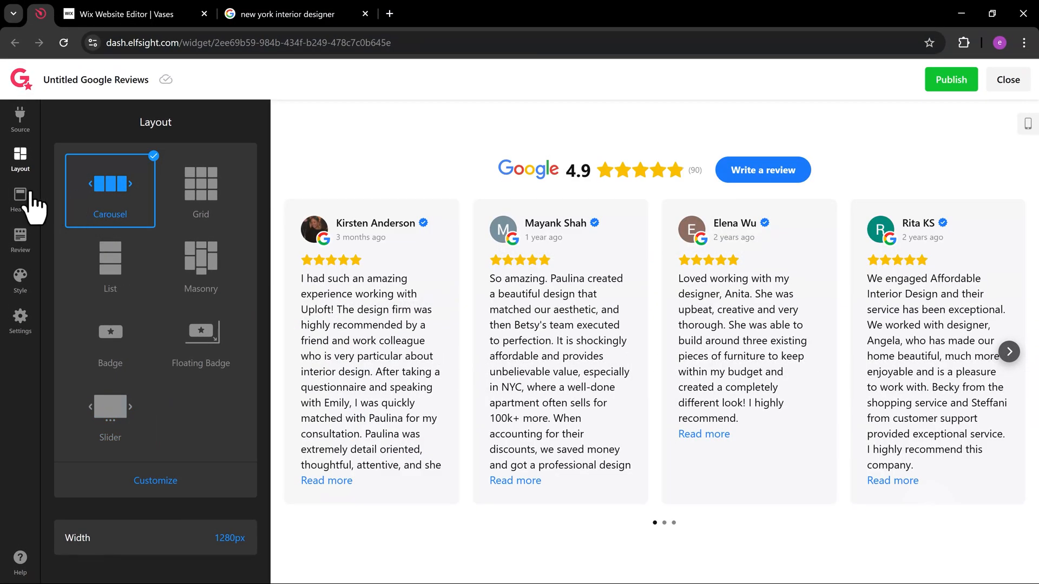
# Step: Cycle header designs until the Excellent on Google style is chosen
pyautogui.click(20, 202)
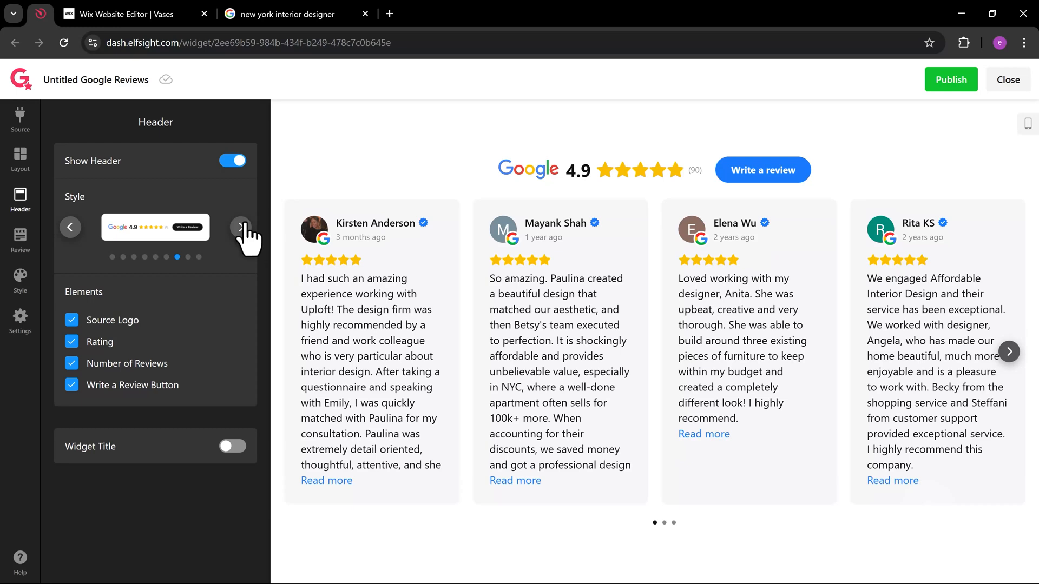
pyautogui.click(240, 226)
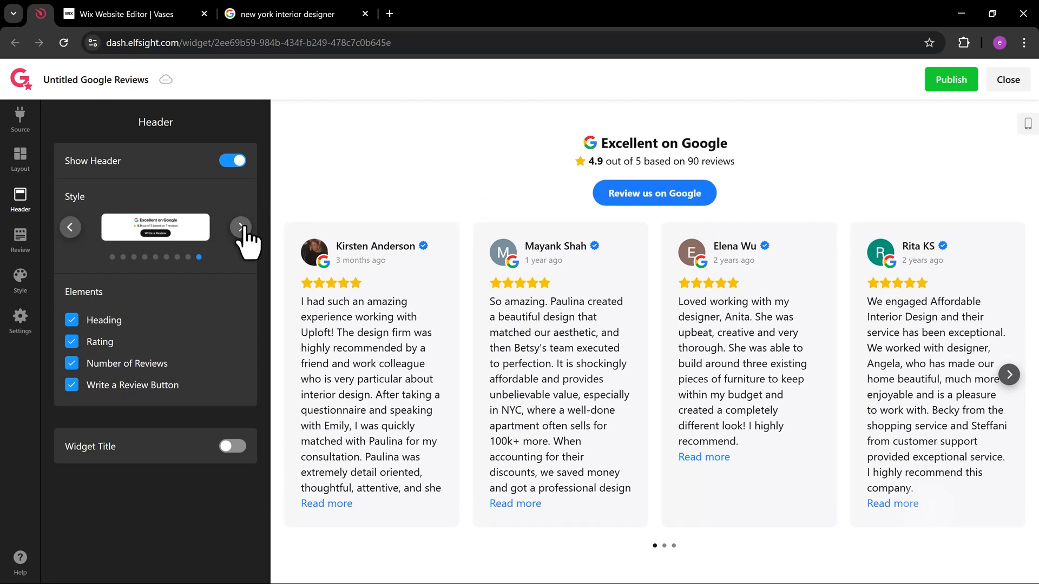
pyautogui.click(240, 227)
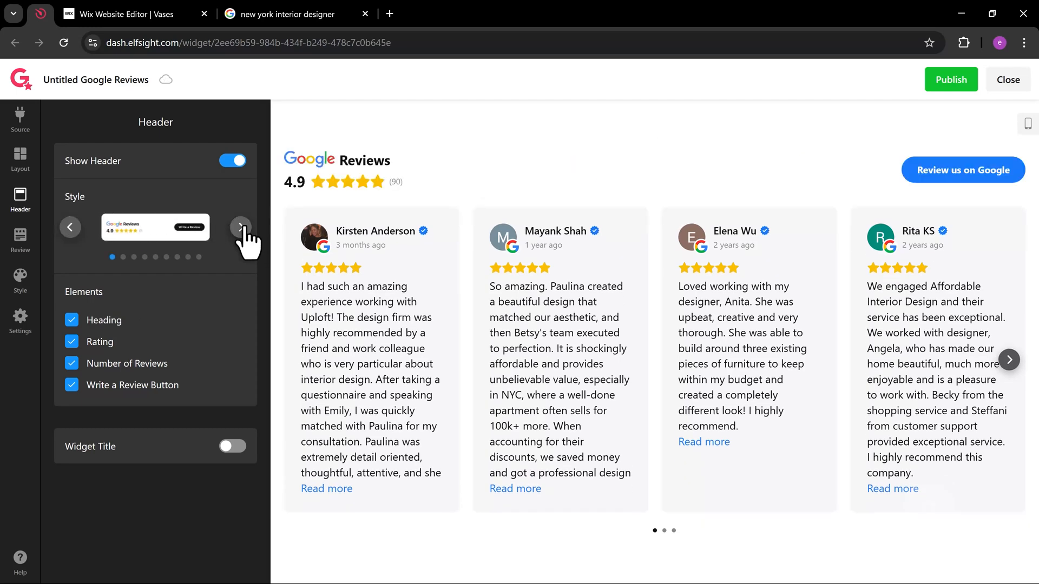
pyautogui.click(240, 227)
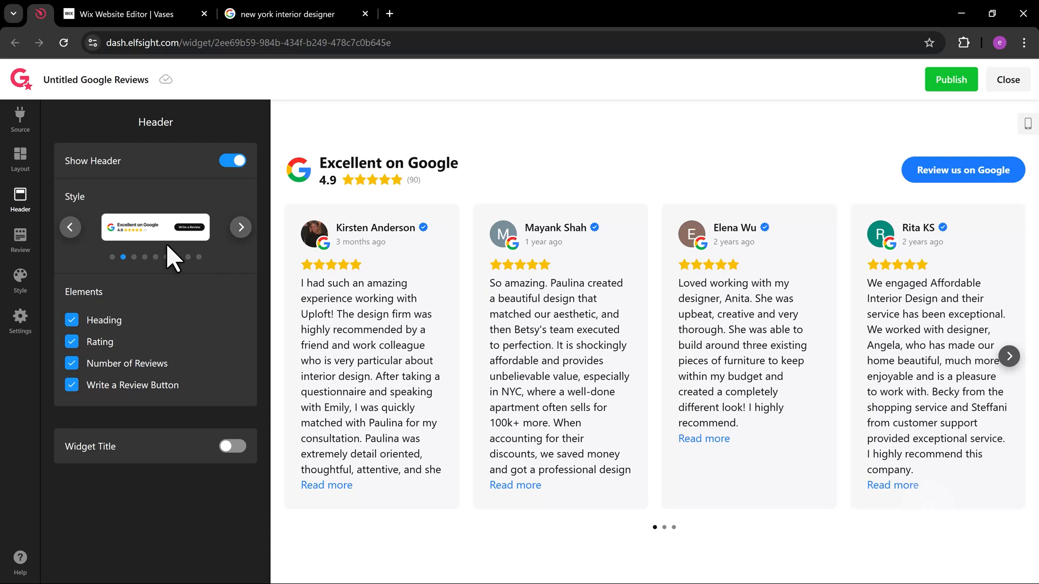
pyautogui.click(20, 238)
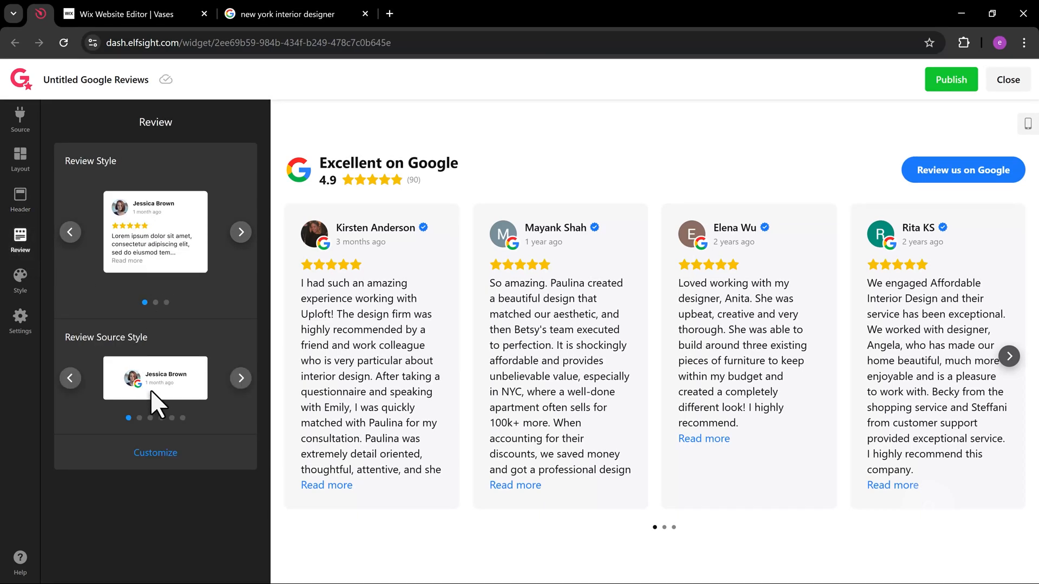
# Step: Switch the review card style so the author's name and photo sit below the text
pyautogui.click(240, 231)
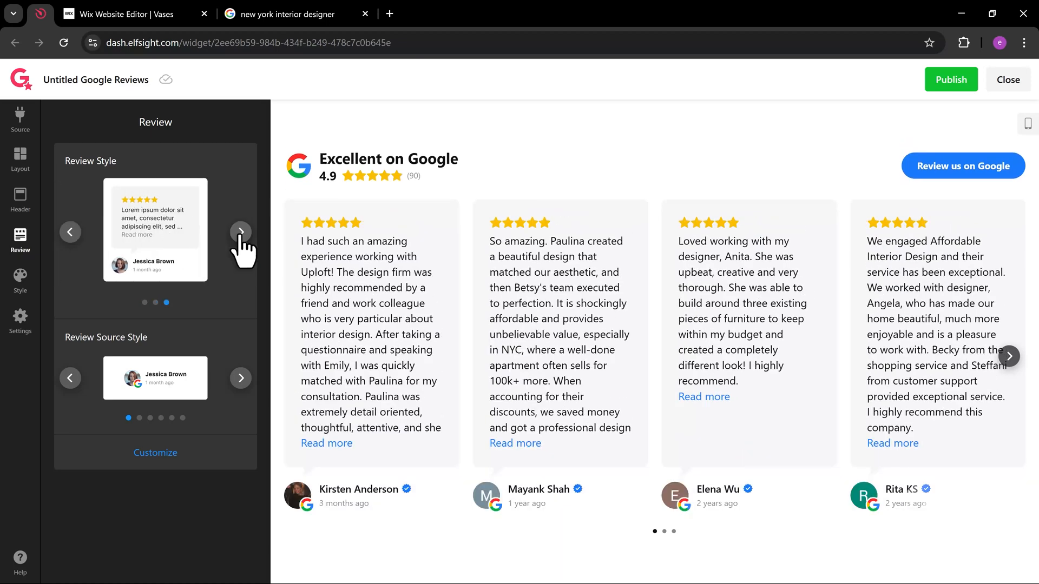
pyautogui.click(240, 231)
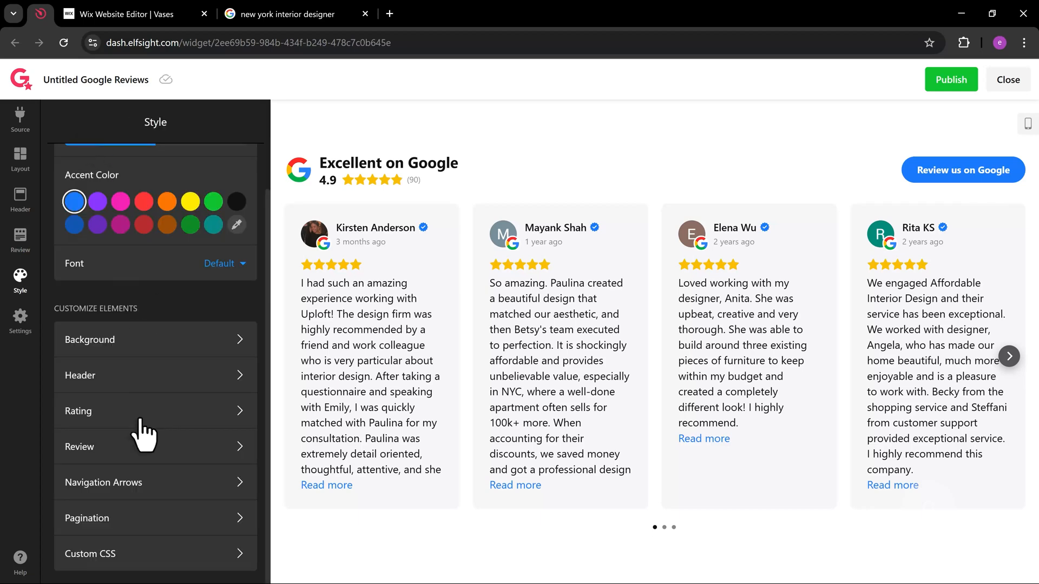
pyautogui.moveTo(19, 320)
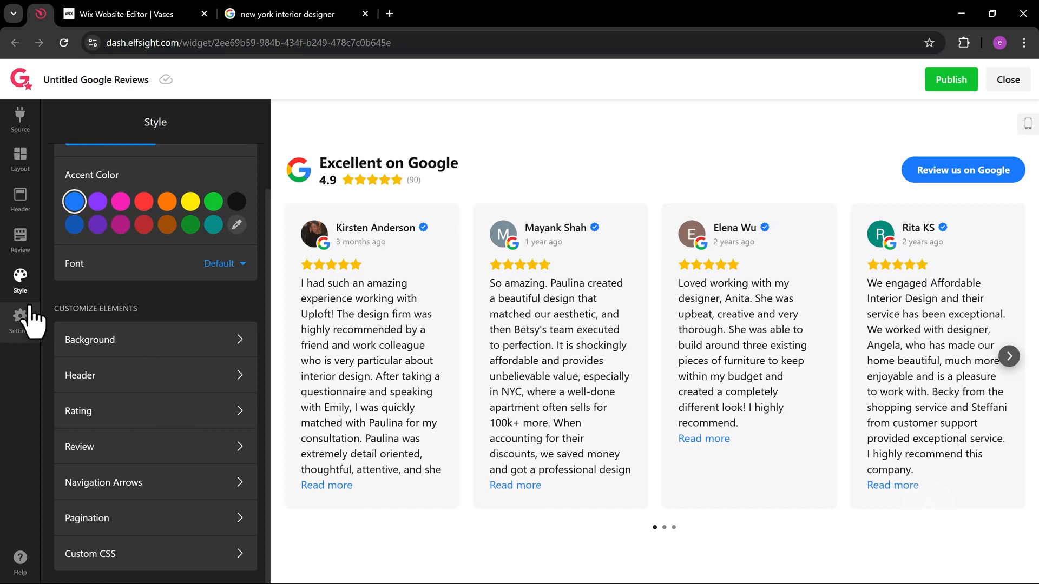
# Step: View the widget's general settings: language, auto-translate, external links and rating format
pyautogui.click(20, 321)
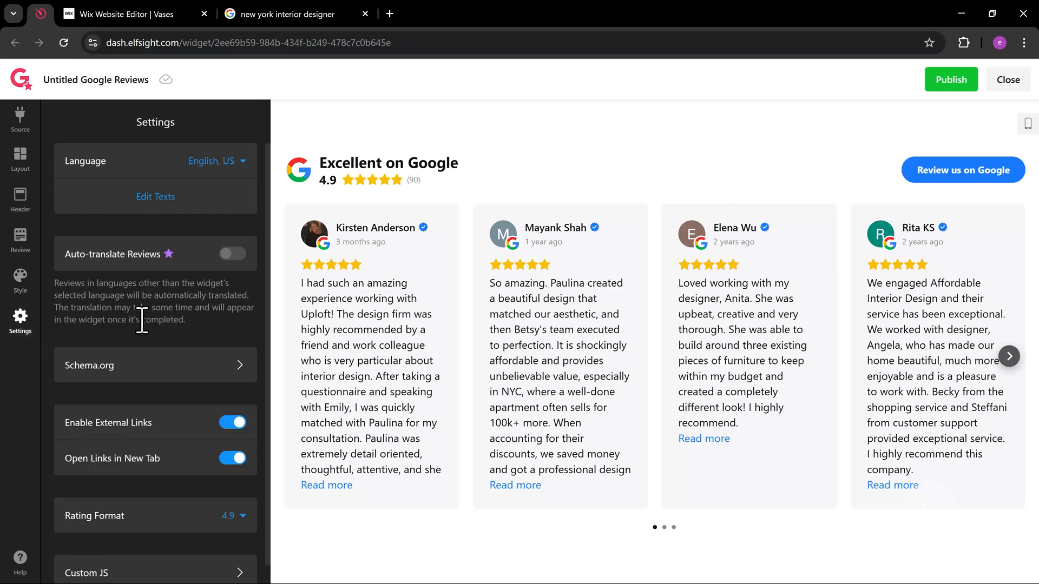
pyautogui.scroll(-3)
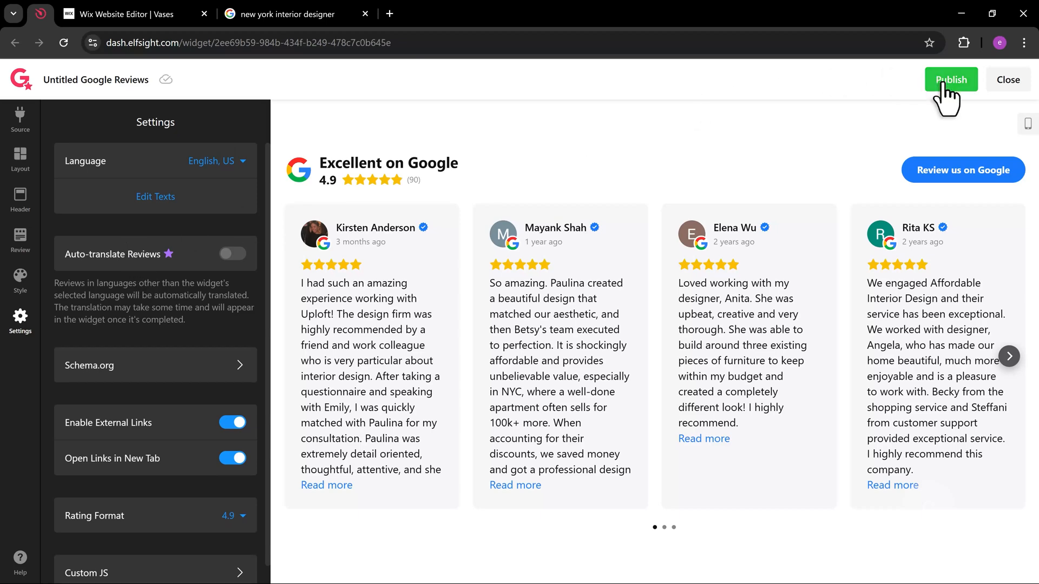
# Step: Publish the widget on the Free plan and copy its embed code
pyautogui.click(950, 79)
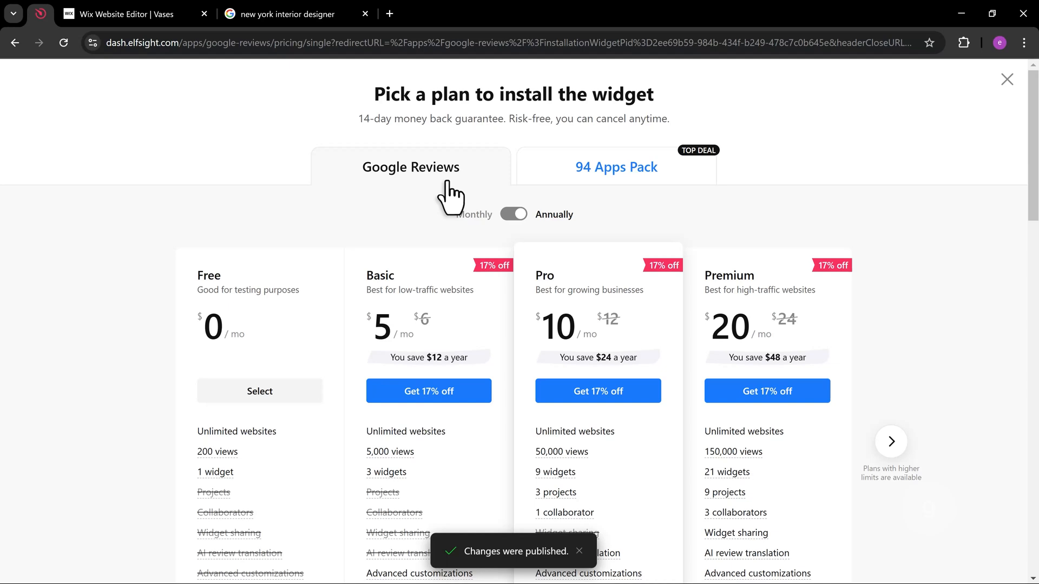
pyautogui.scroll(-3)
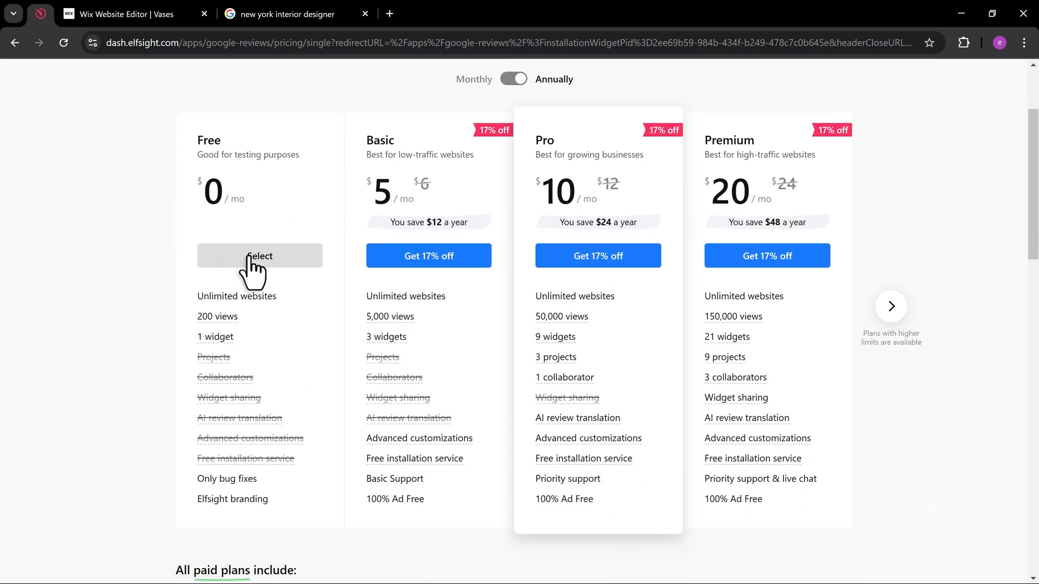
pyautogui.click(259, 255)
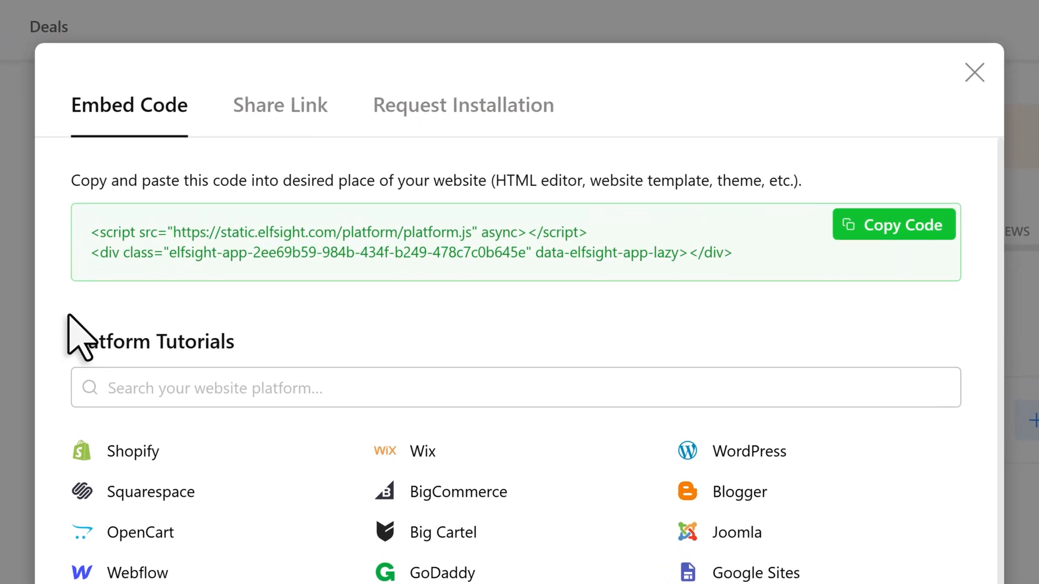
pyautogui.click(892, 224)
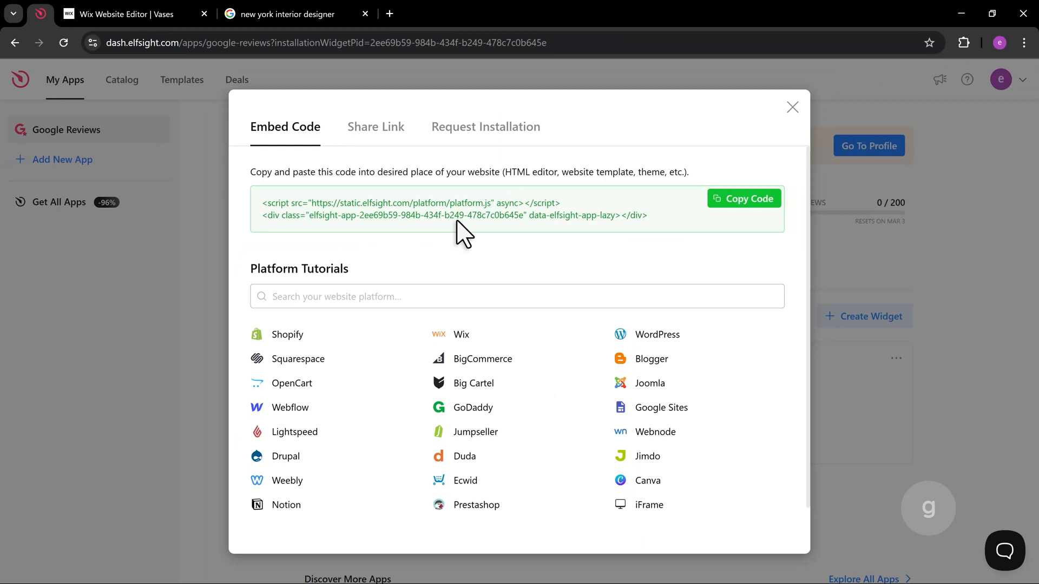
# Step: Add an Embed HTML element to the Wix section holding the Elfsight carousel code
pyautogui.click(132, 14)
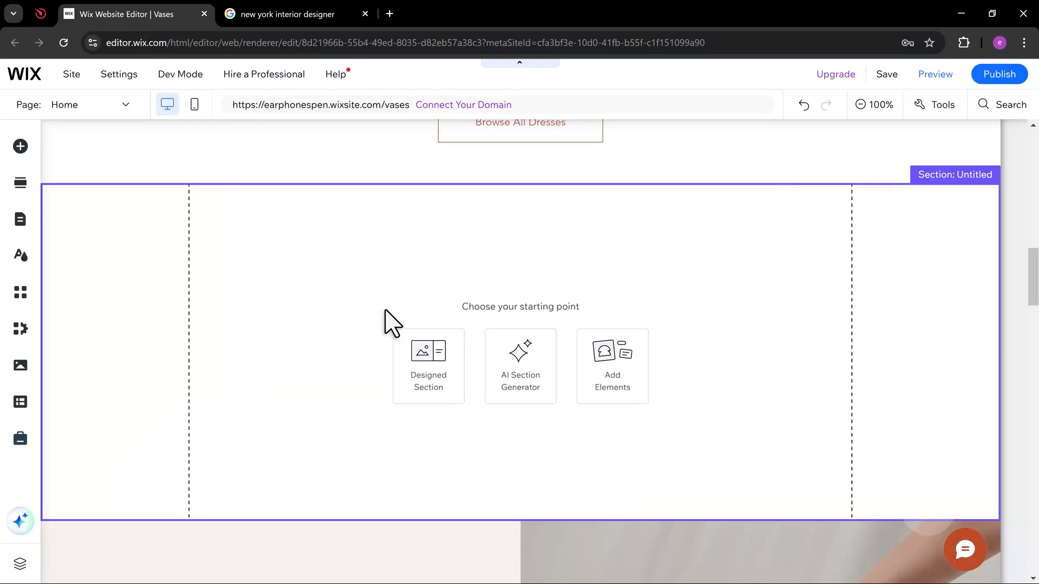
pyautogui.click(19, 146)
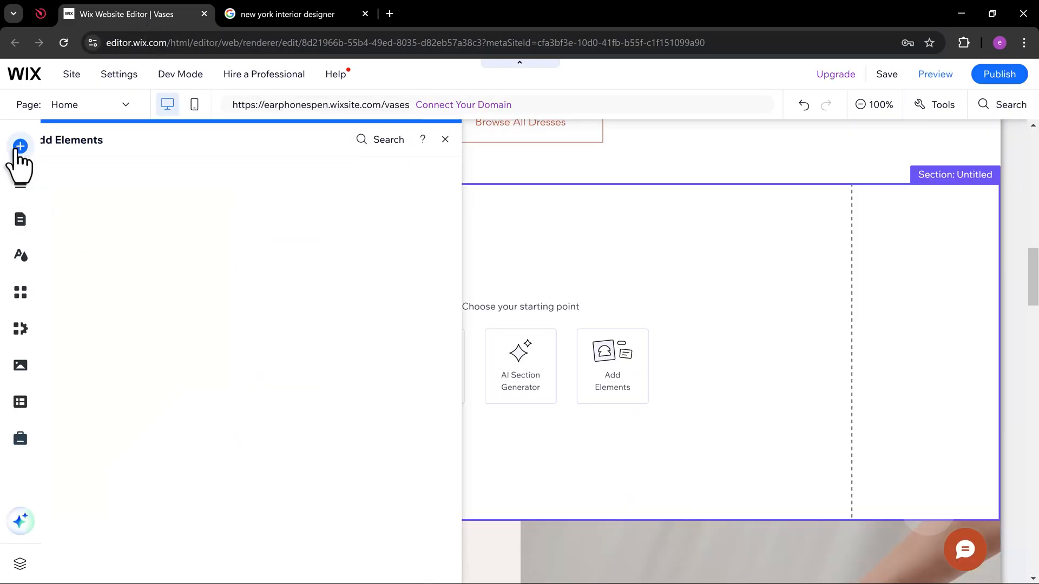
pyautogui.click(86, 387)
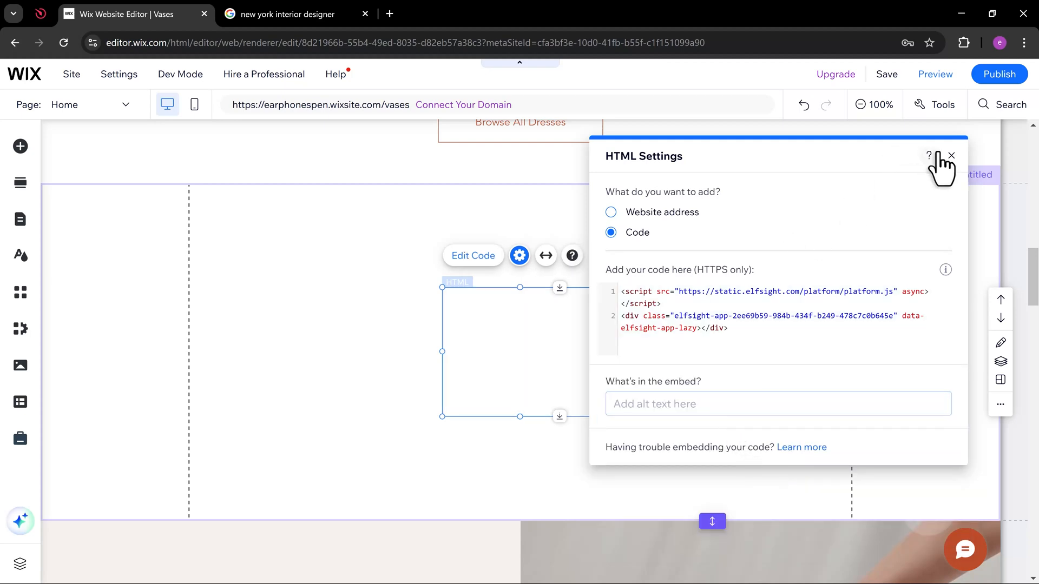
pyautogui.click(951, 155)
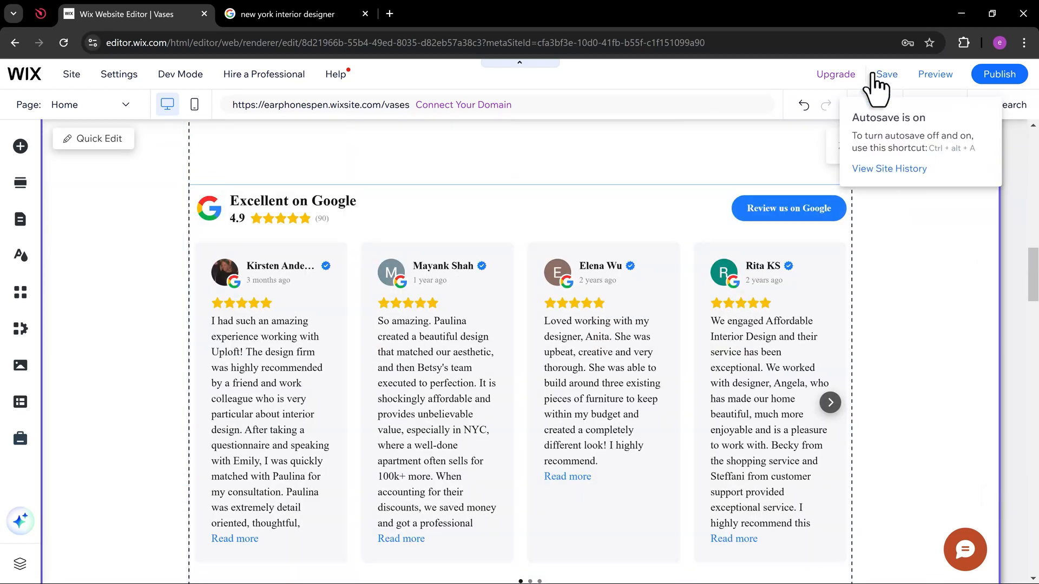
# Step: Save and publish the Wix site, then view the live homepage
pyautogui.click(886, 74)
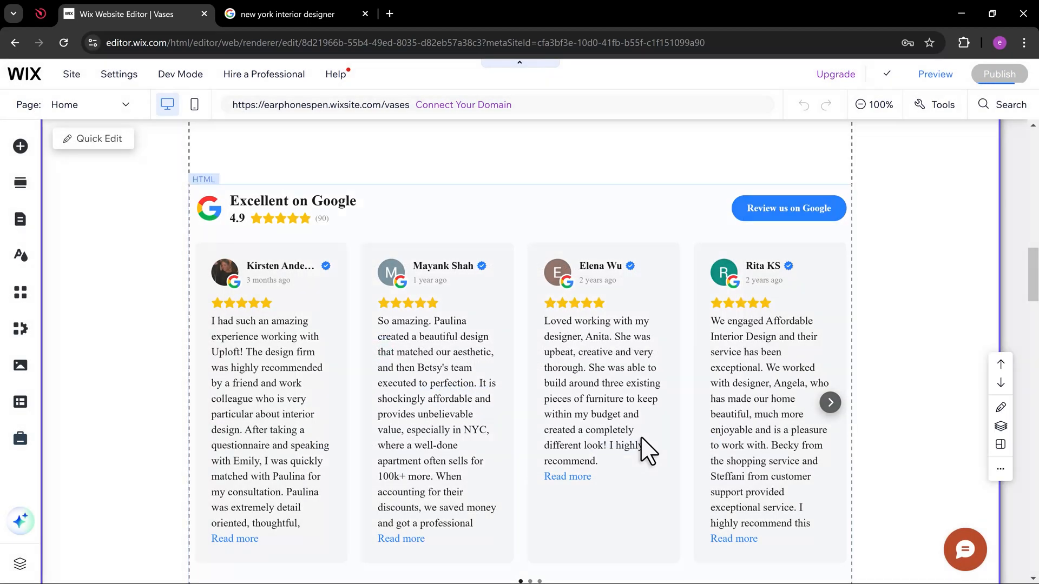
pyautogui.click(999, 74)
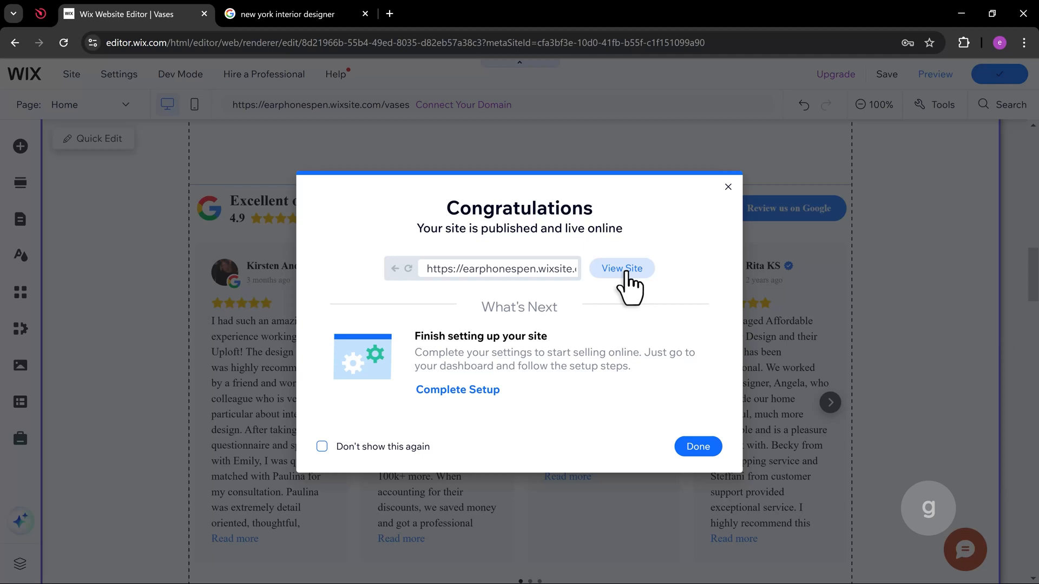
pyautogui.click(621, 268)
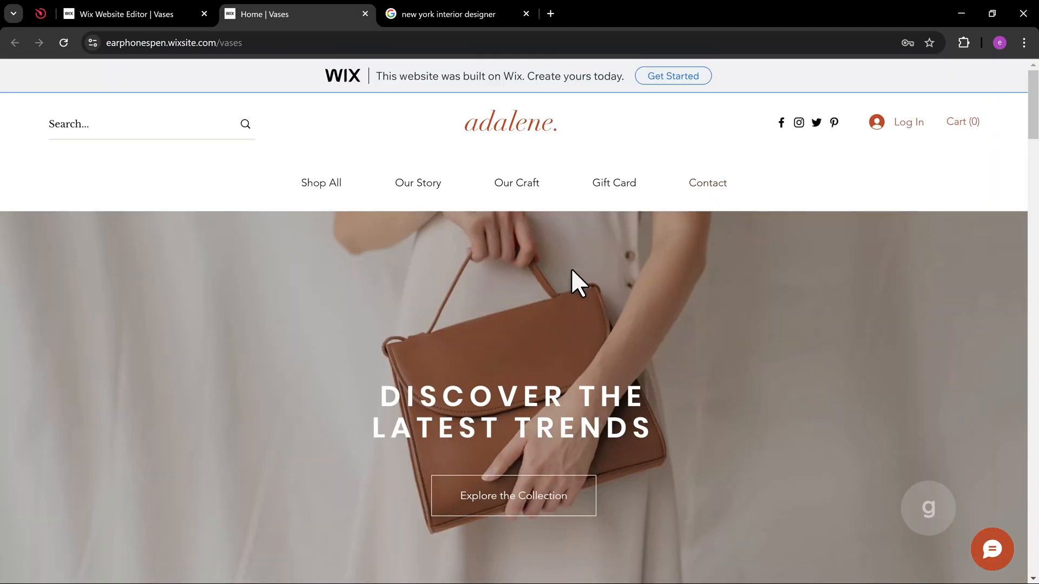
pyautogui.scroll(-3)
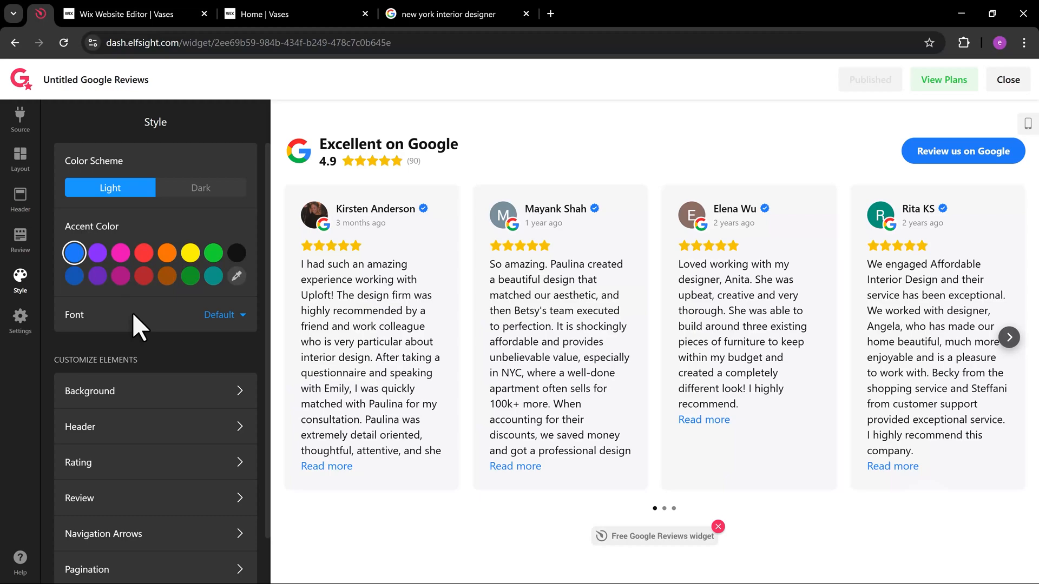
# Step: Set the widget font to Open Sans, publish, and check it on the live site
pyautogui.click(224, 315)
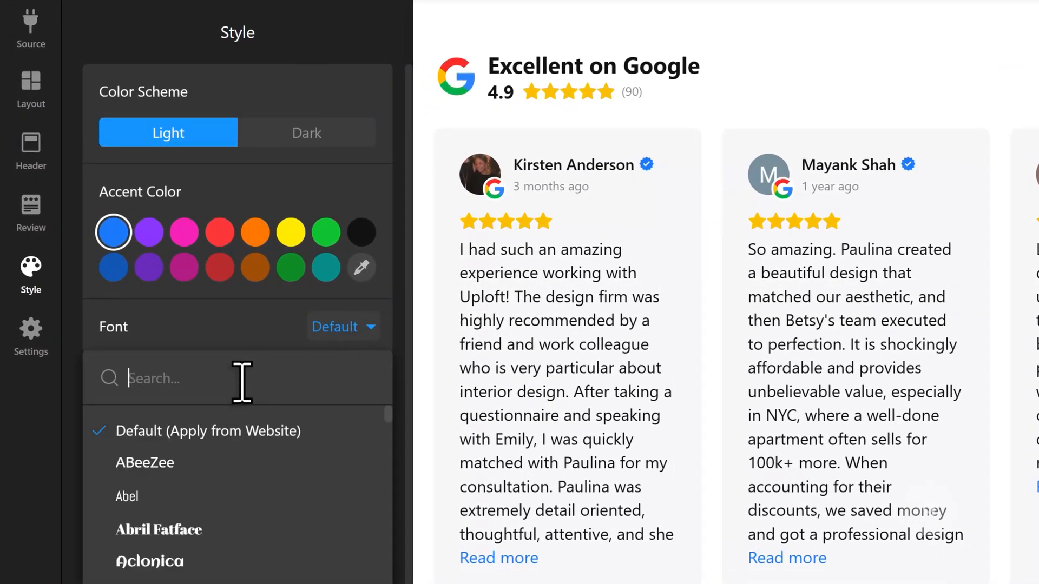
pyautogui.write('open')
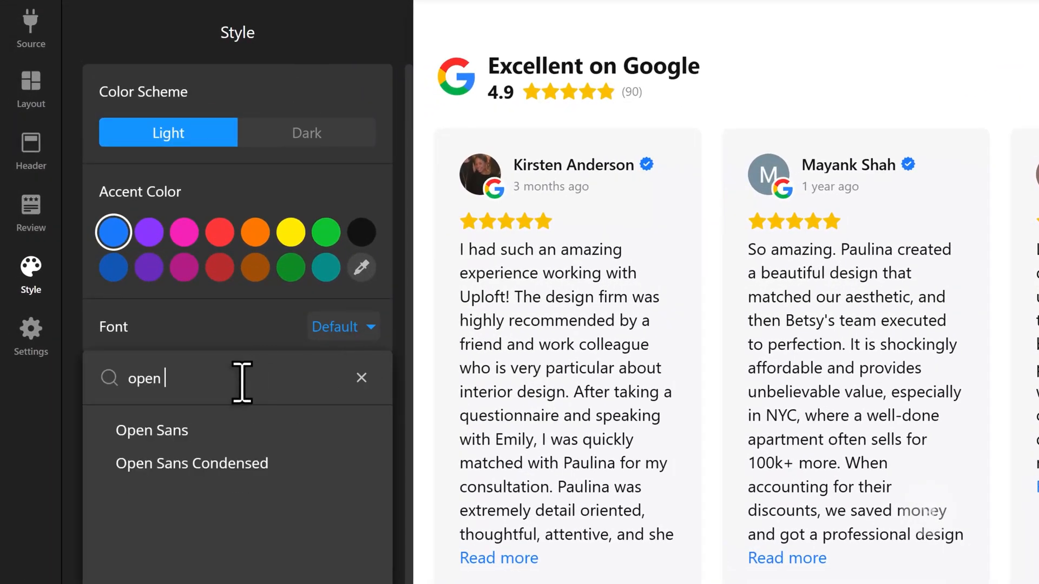
pyautogui.click(152, 429)
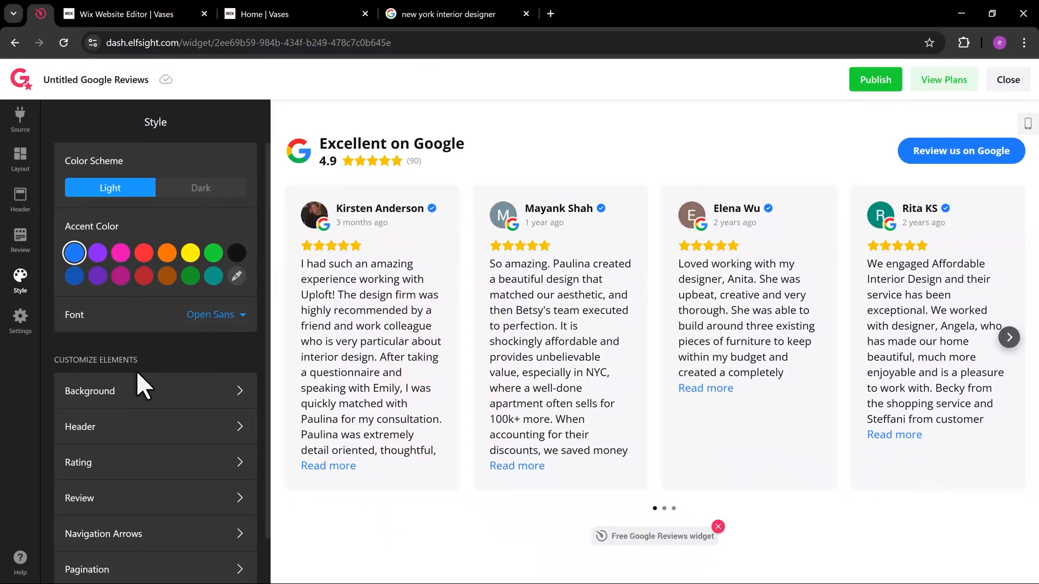
pyautogui.click(874, 79)
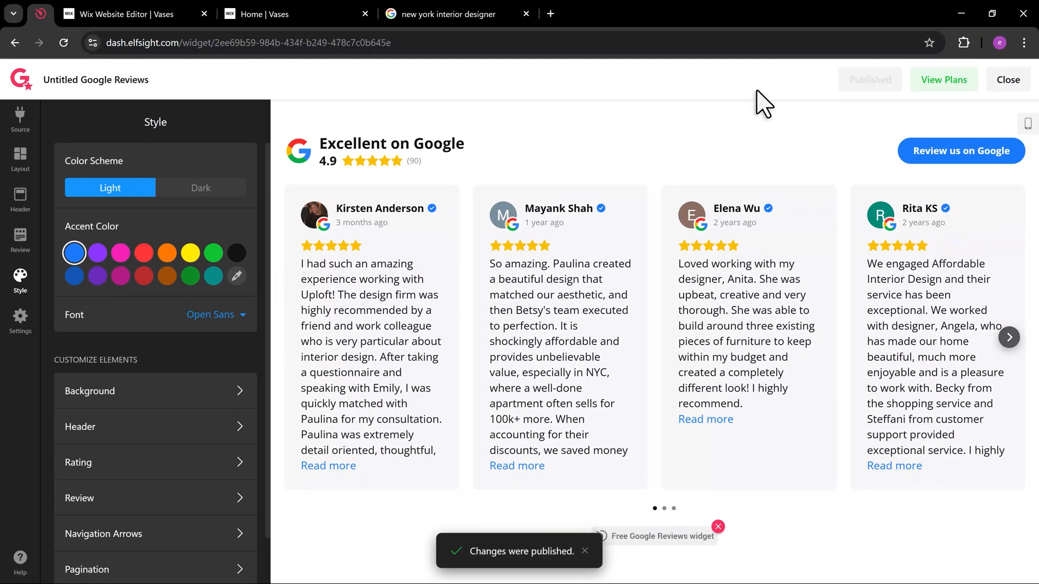
pyautogui.click(291, 14)
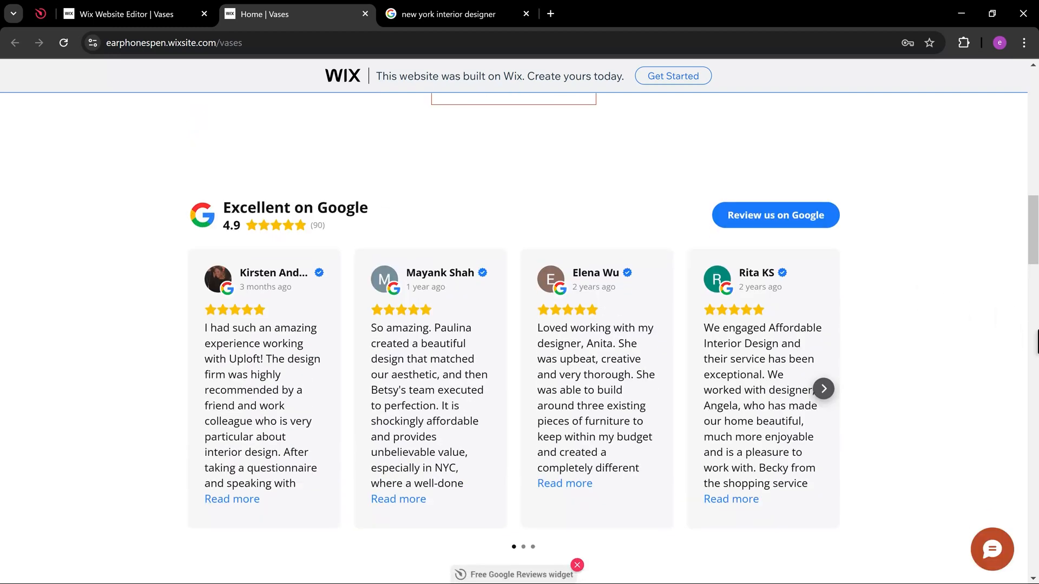
pyautogui.scroll(-3)
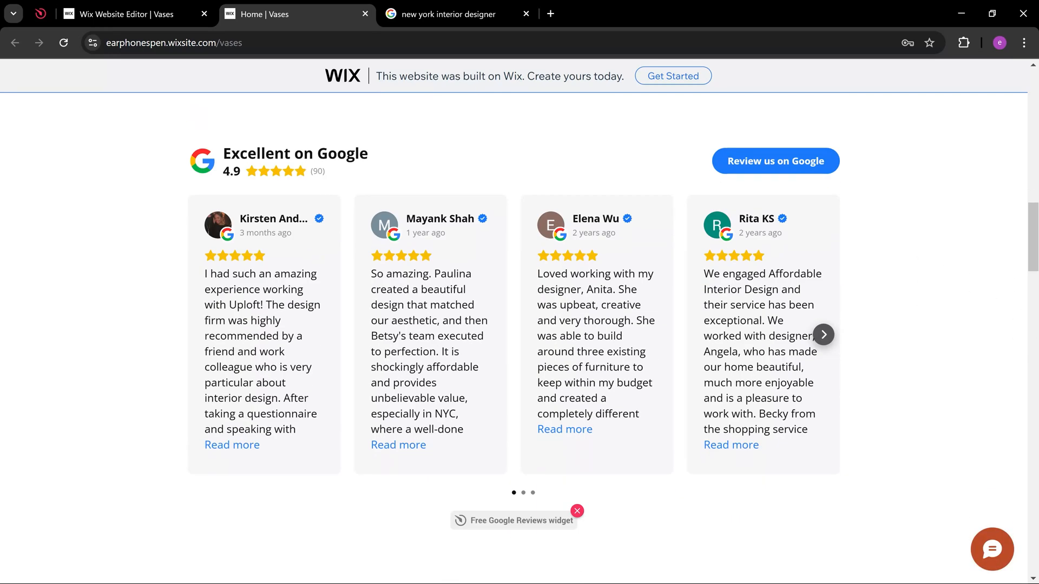